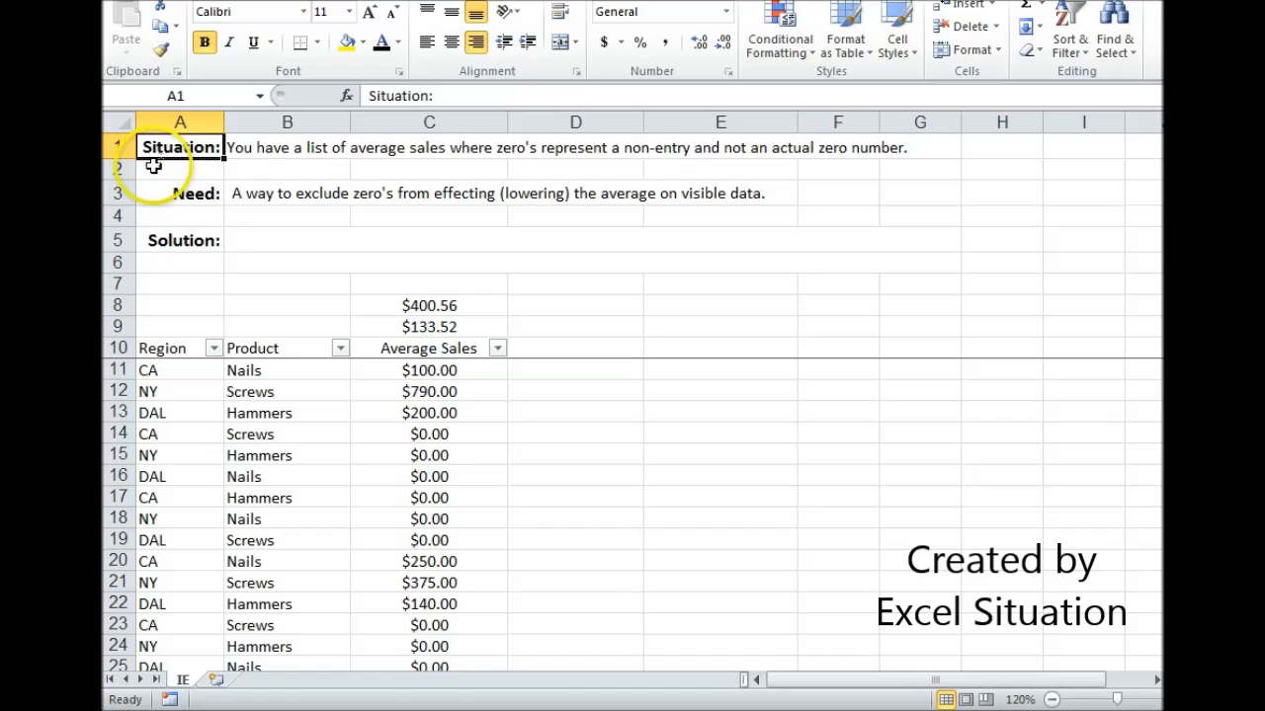
Review the Need statement, a zero sales entry, and the average formulas in C8 and C9
{"action": "left_click", "coordinate": [180, 192]}
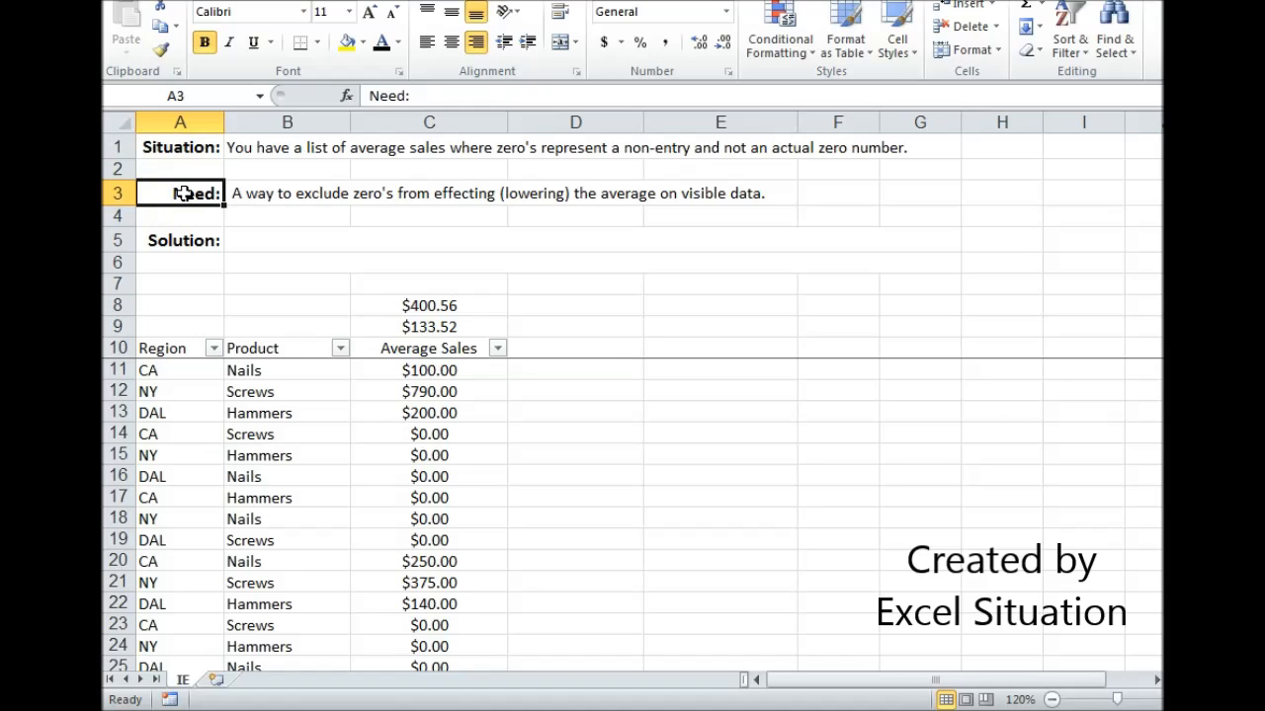
{"action": "mouse_move", "coordinate": [307, 389]}
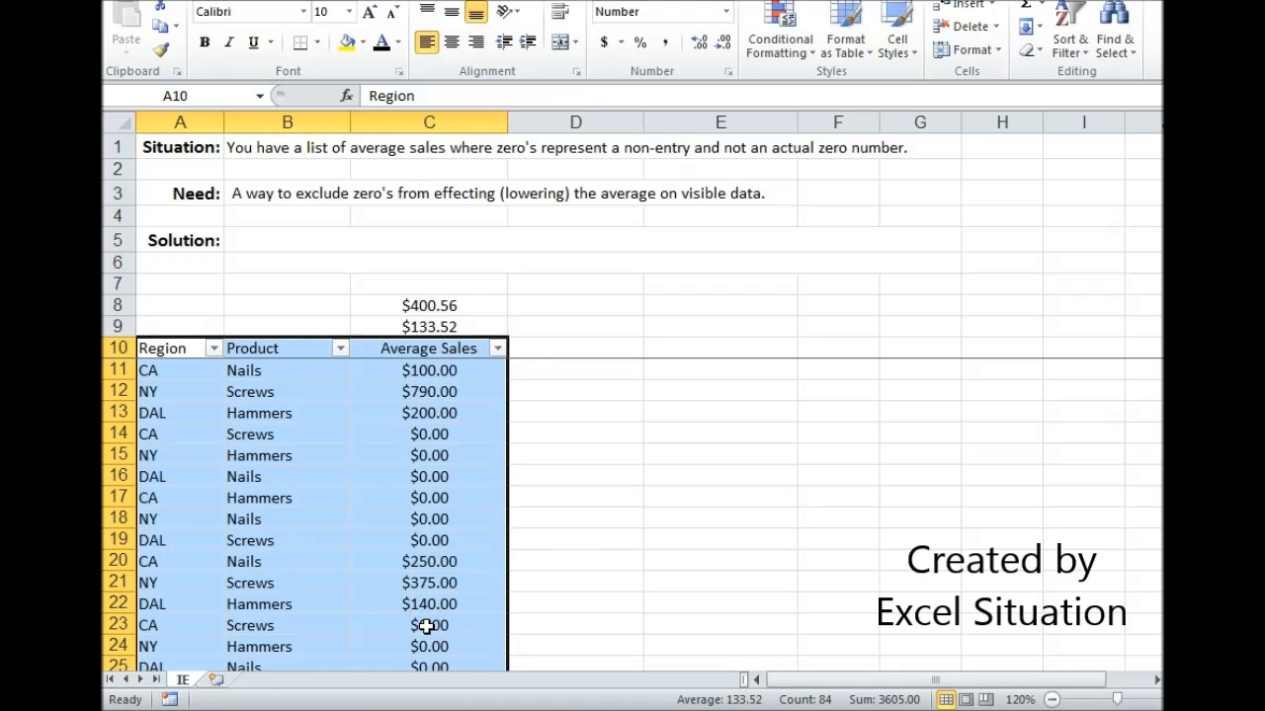
{"action": "left_click", "coordinate": [429, 434]}
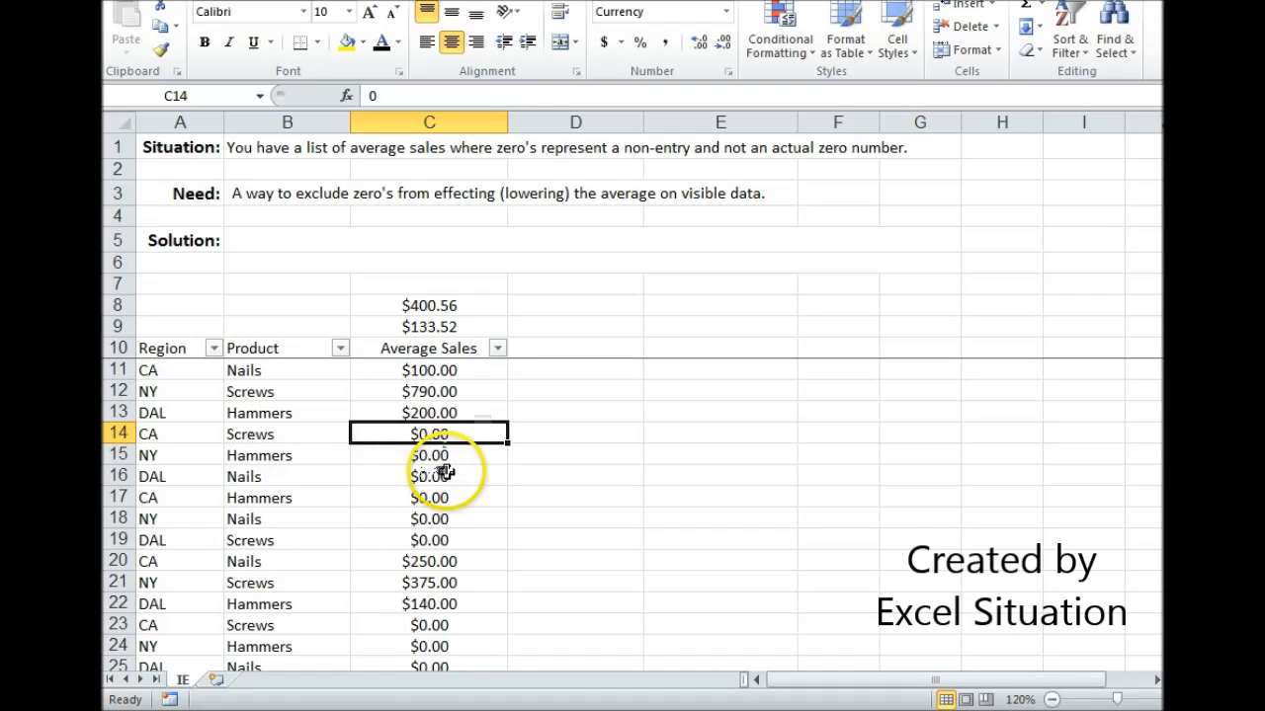
{"action": "mouse_move", "coordinate": [271, 425]}
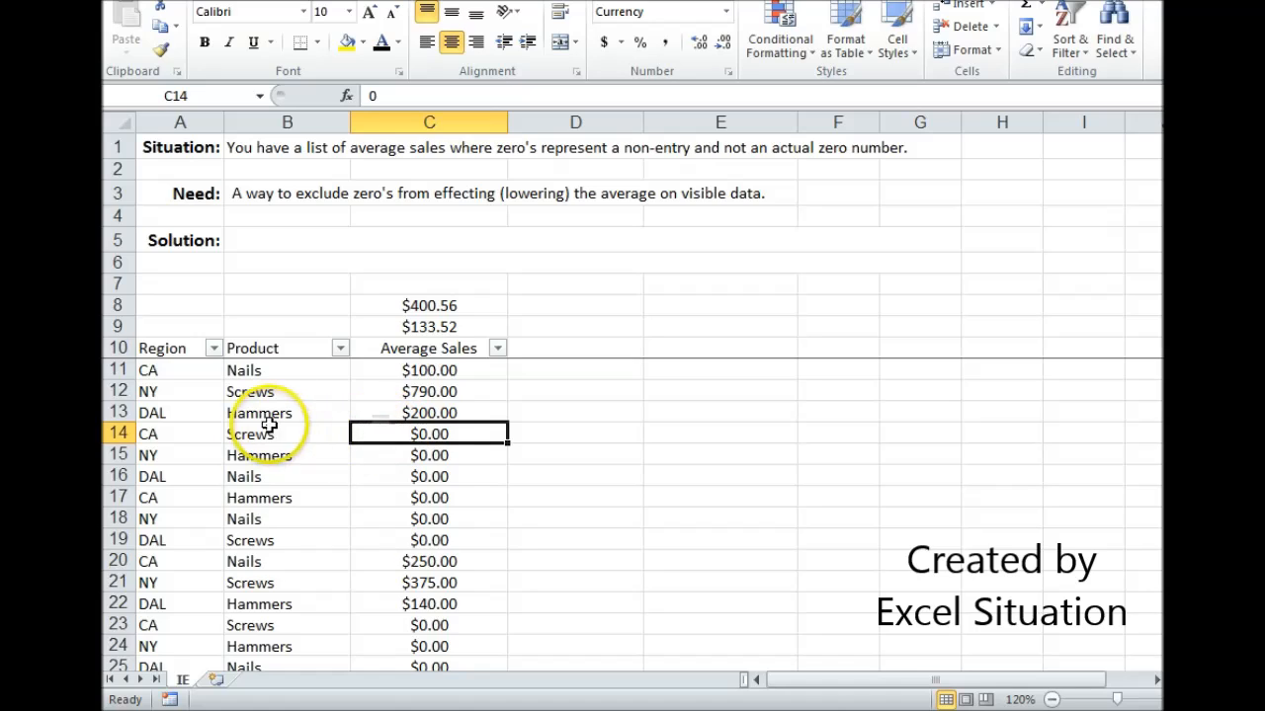
{"action": "mouse_move", "coordinate": [464, 427]}
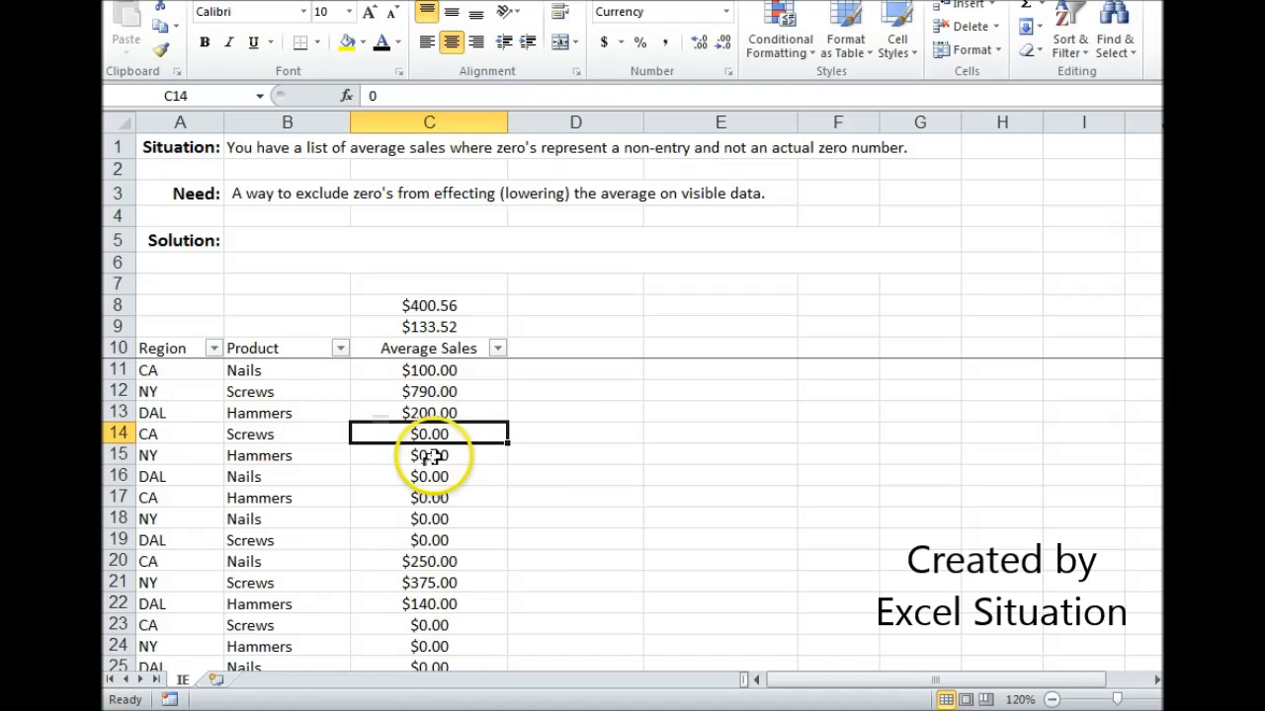
{"action": "mouse_move", "coordinate": [489, 438]}
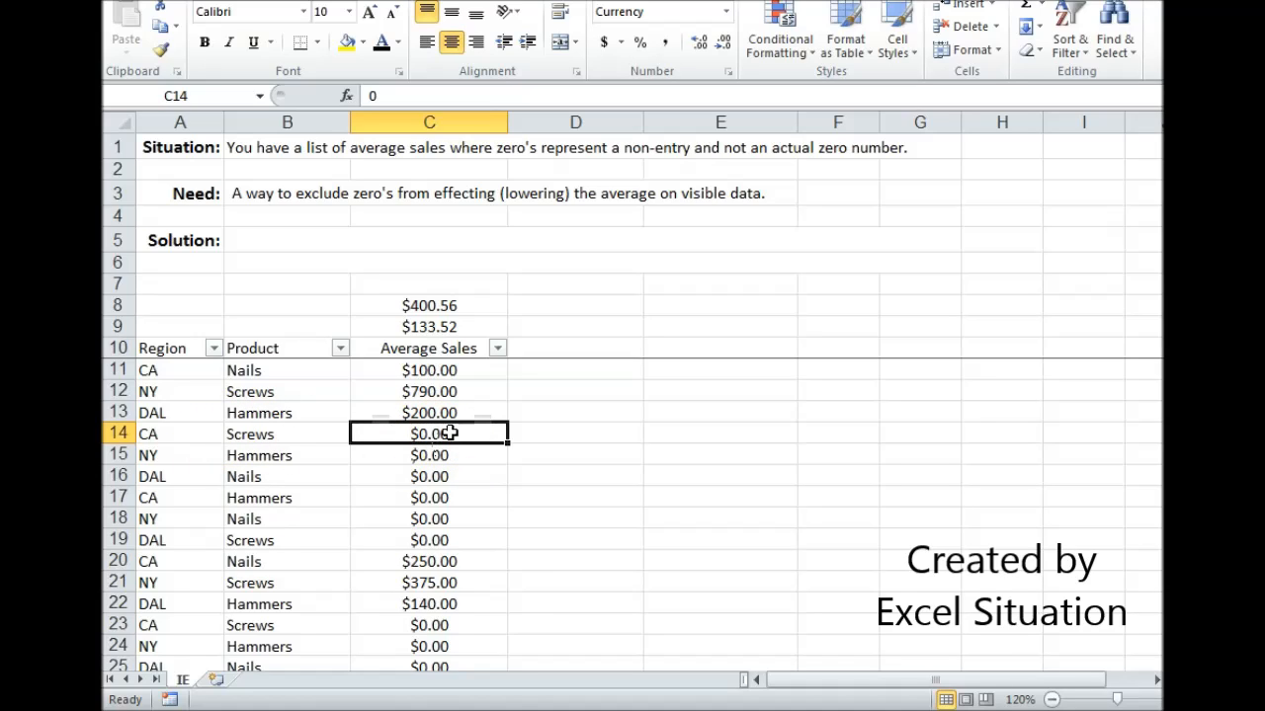
{"action": "mouse_move", "coordinate": [474, 318]}
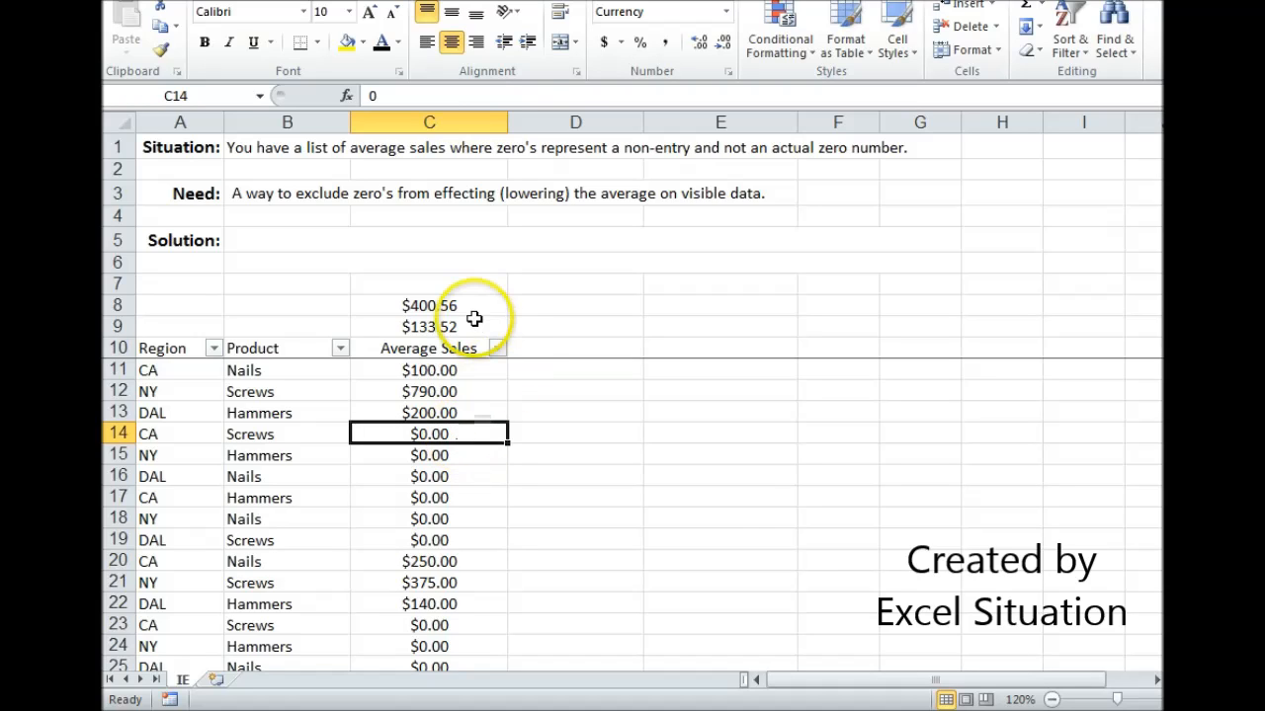
{"action": "left_click", "coordinate": [429, 306]}
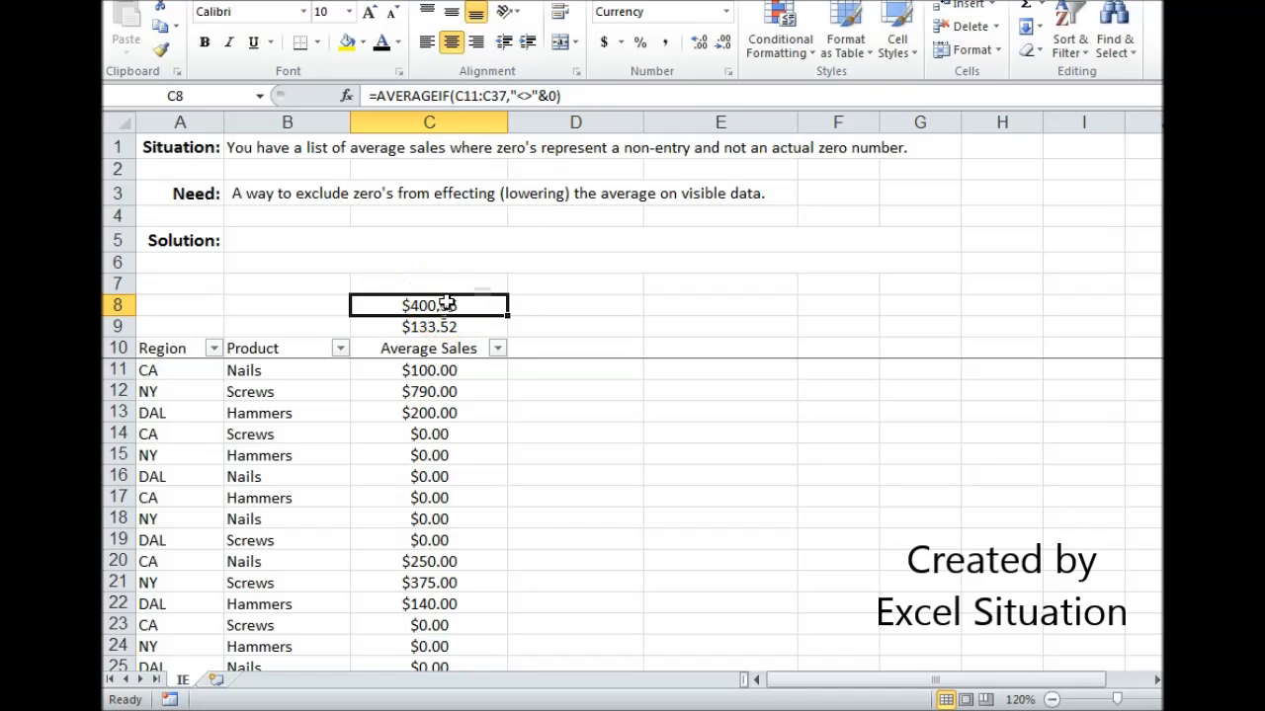
{"action": "left_click", "coordinate": [428, 326]}
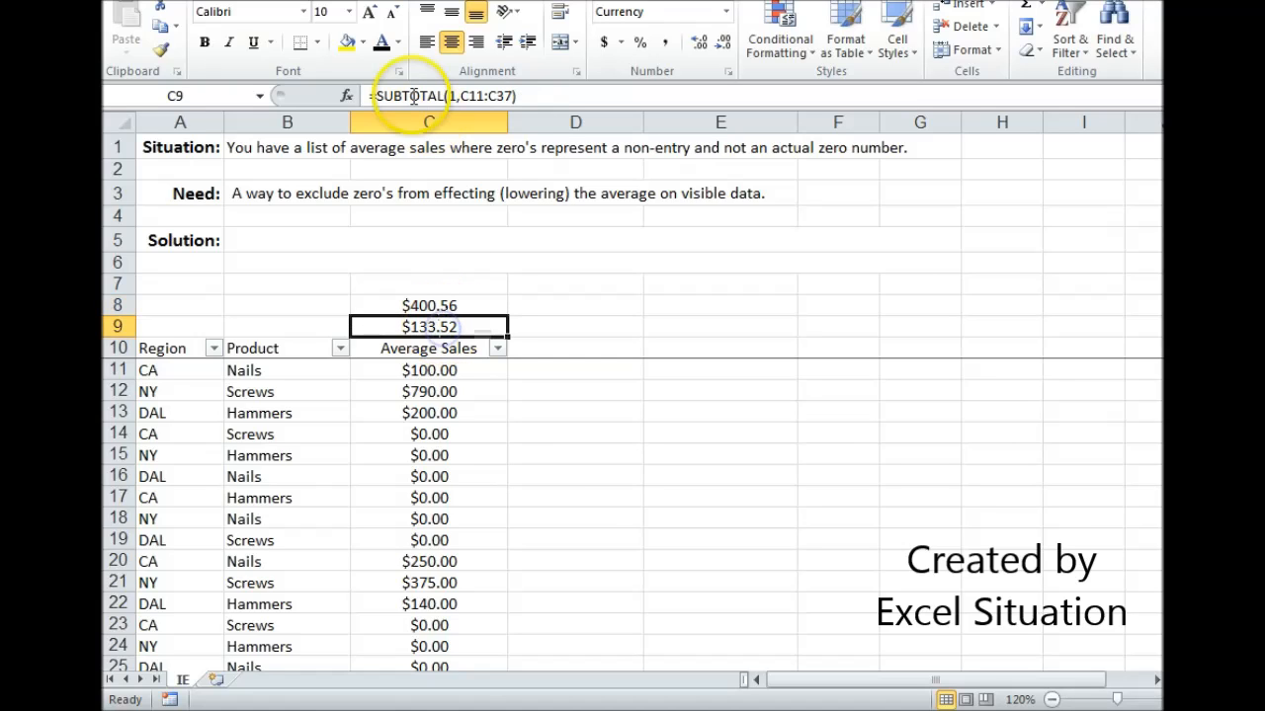
{"action": "mouse_move", "coordinate": [472, 327]}
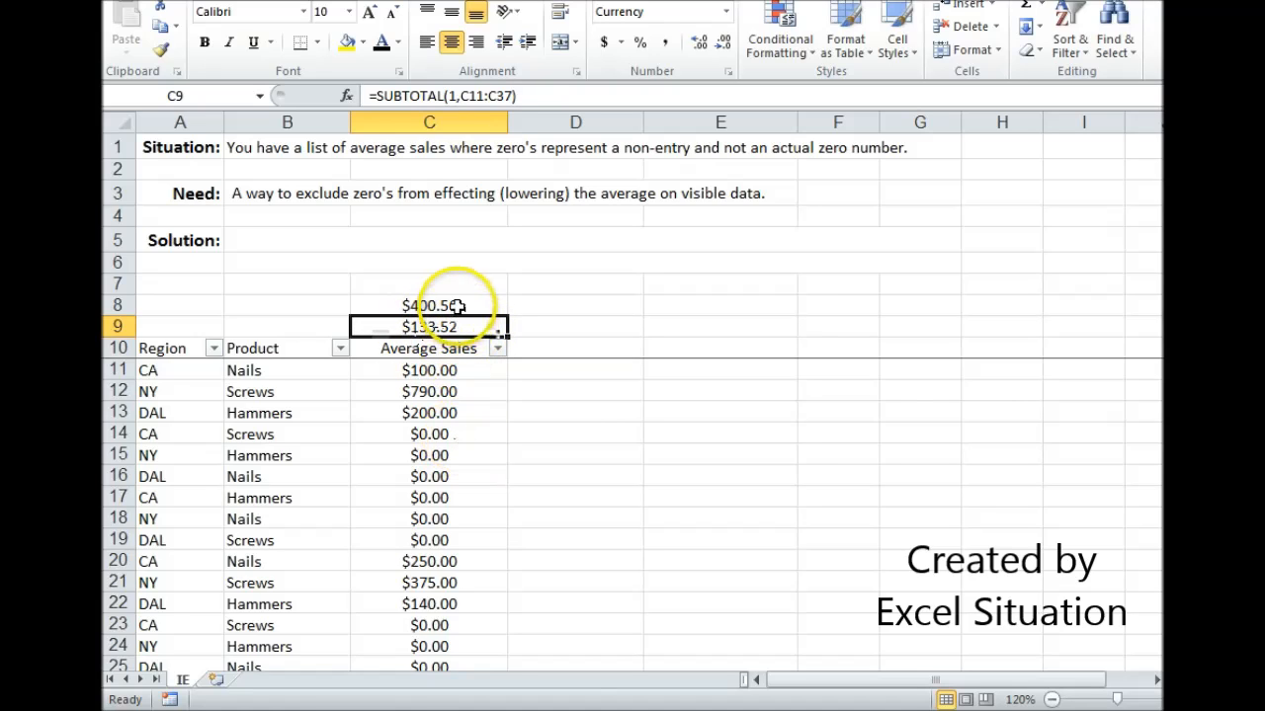
{"action": "left_click", "coordinate": [429, 304]}
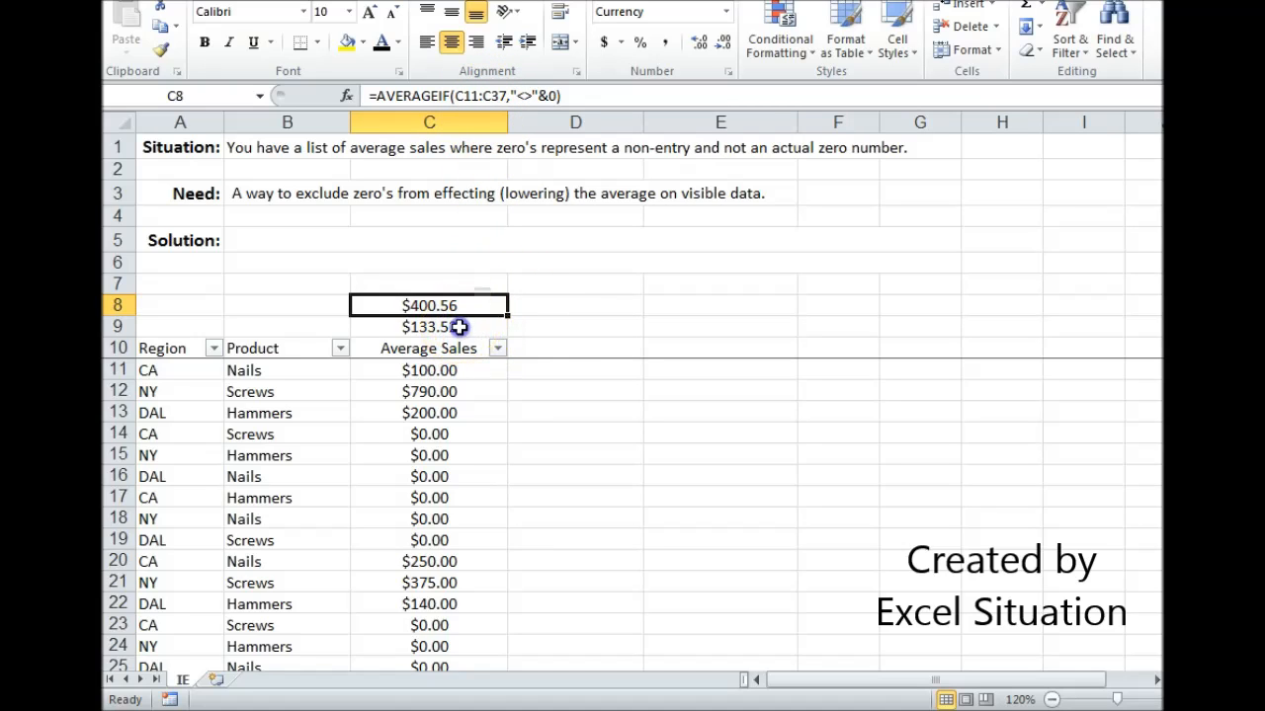
{"action": "left_click", "coordinate": [428, 326]}
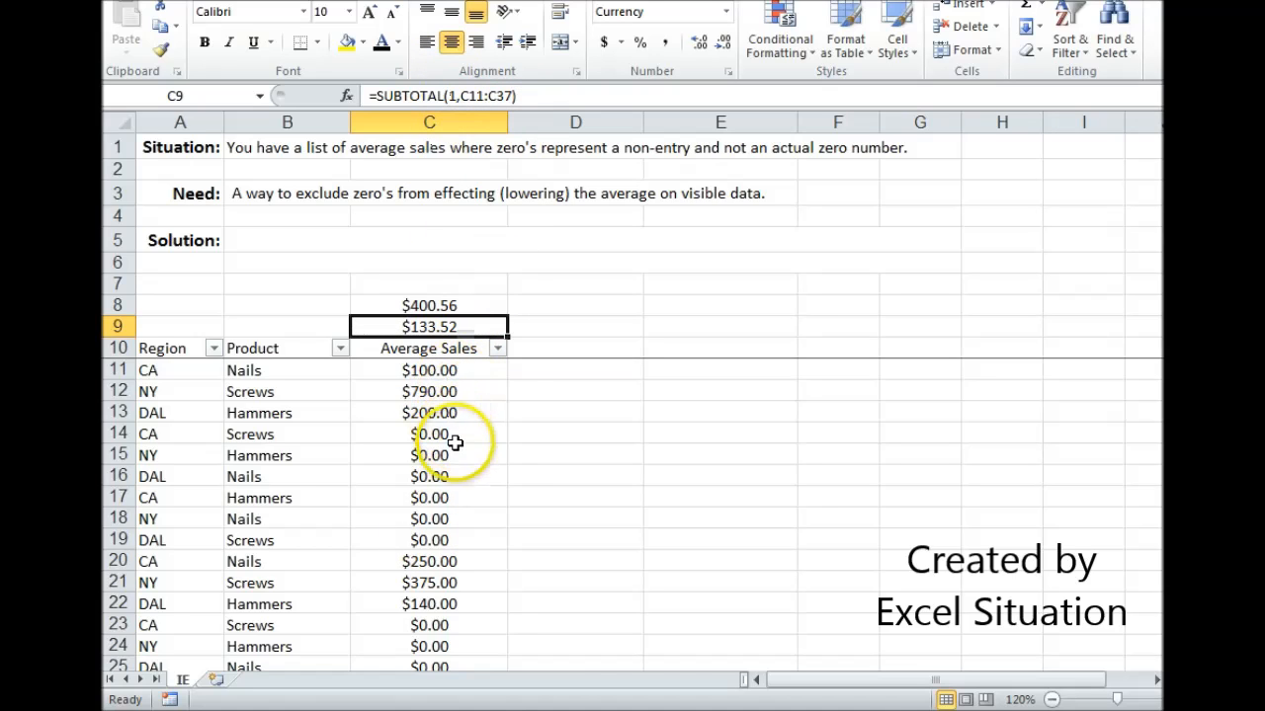
{"action": "mouse_move", "coordinate": [381, 336]}
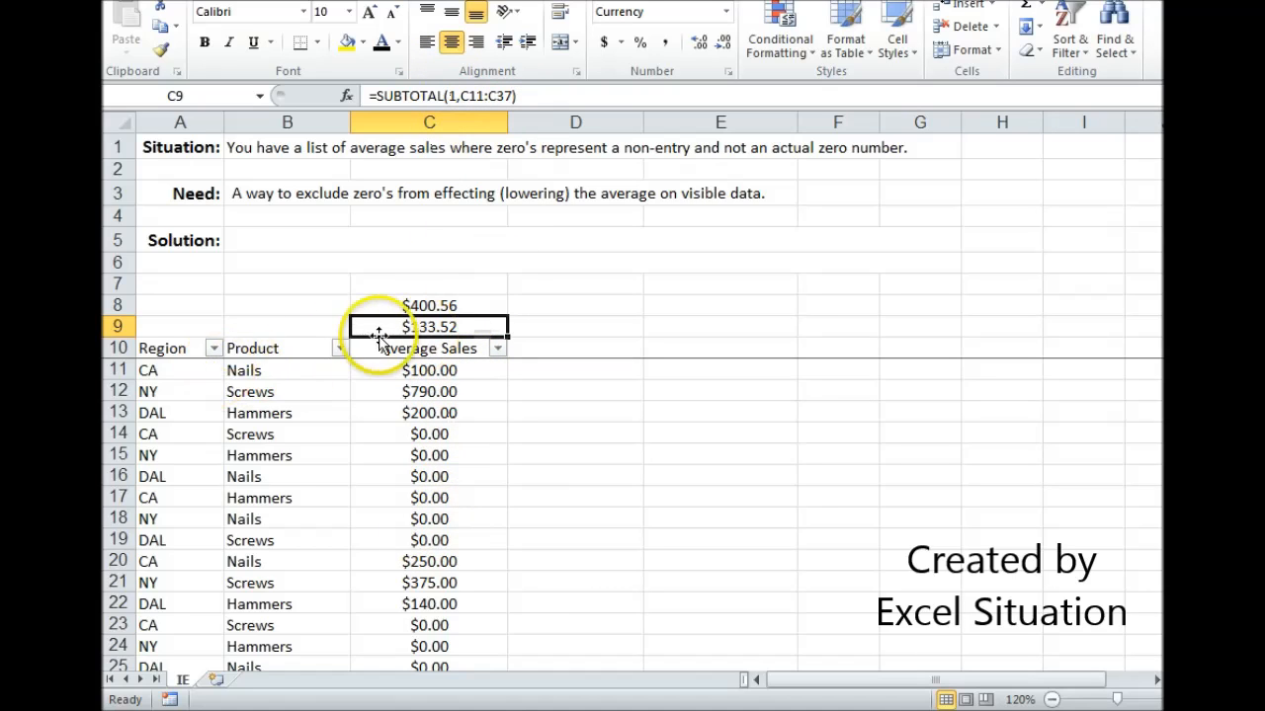
Filter Region to CA to compare the C8 and C9 averages, then clear the filter to restore $133.52
{"action": "left_click", "coordinate": [213, 347]}
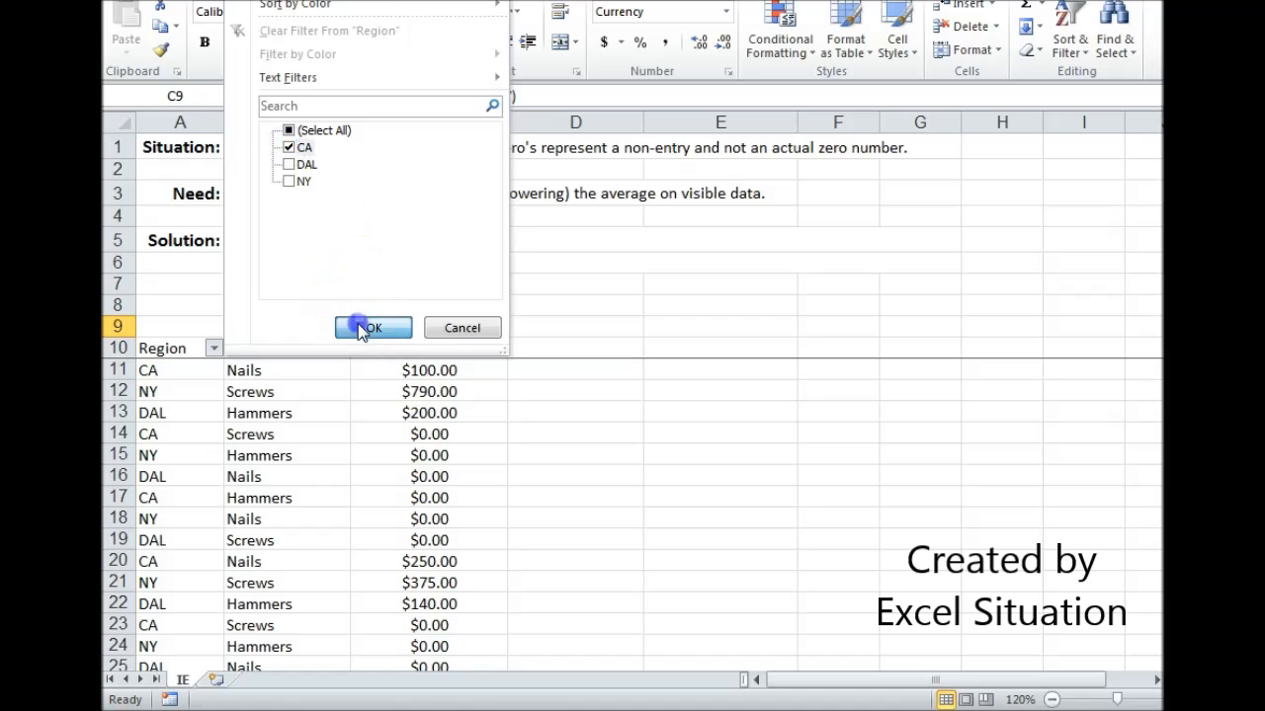
{"action": "left_click", "coordinate": [366, 327]}
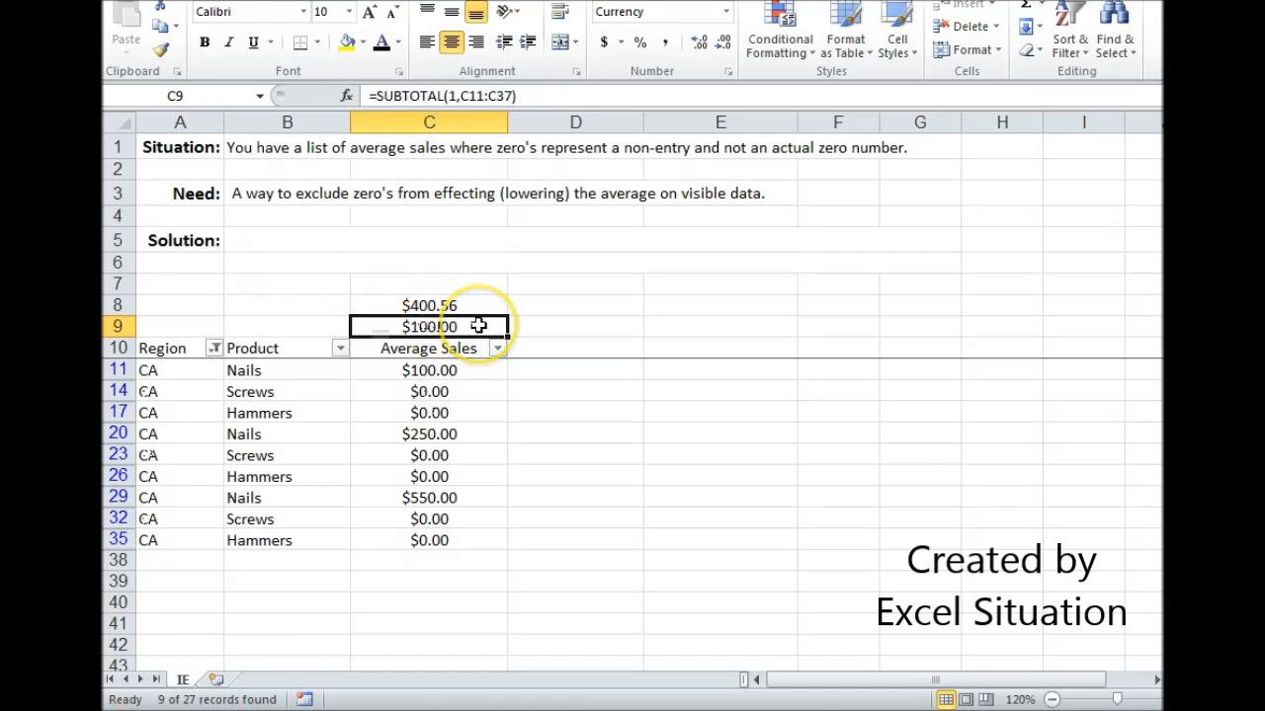
{"action": "mouse_move", "coordinate": [454, 523]}
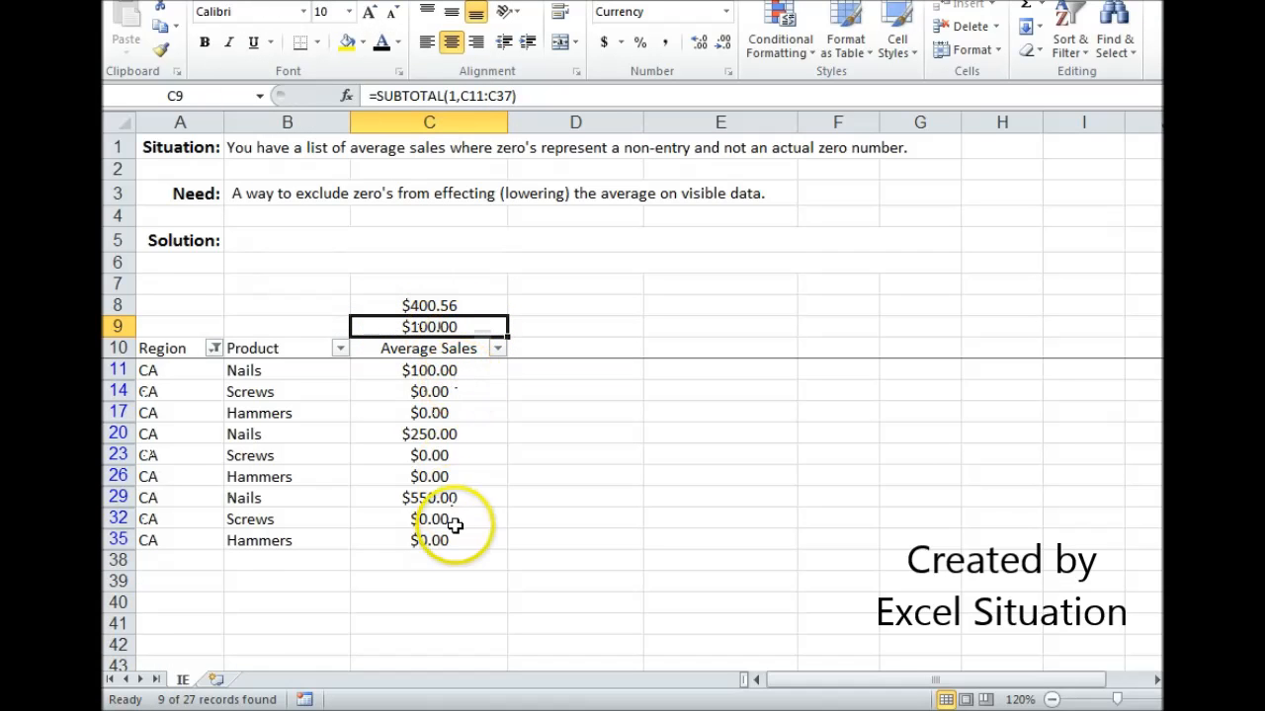
{"action": "left_click", "coordinate": [428, 305]}
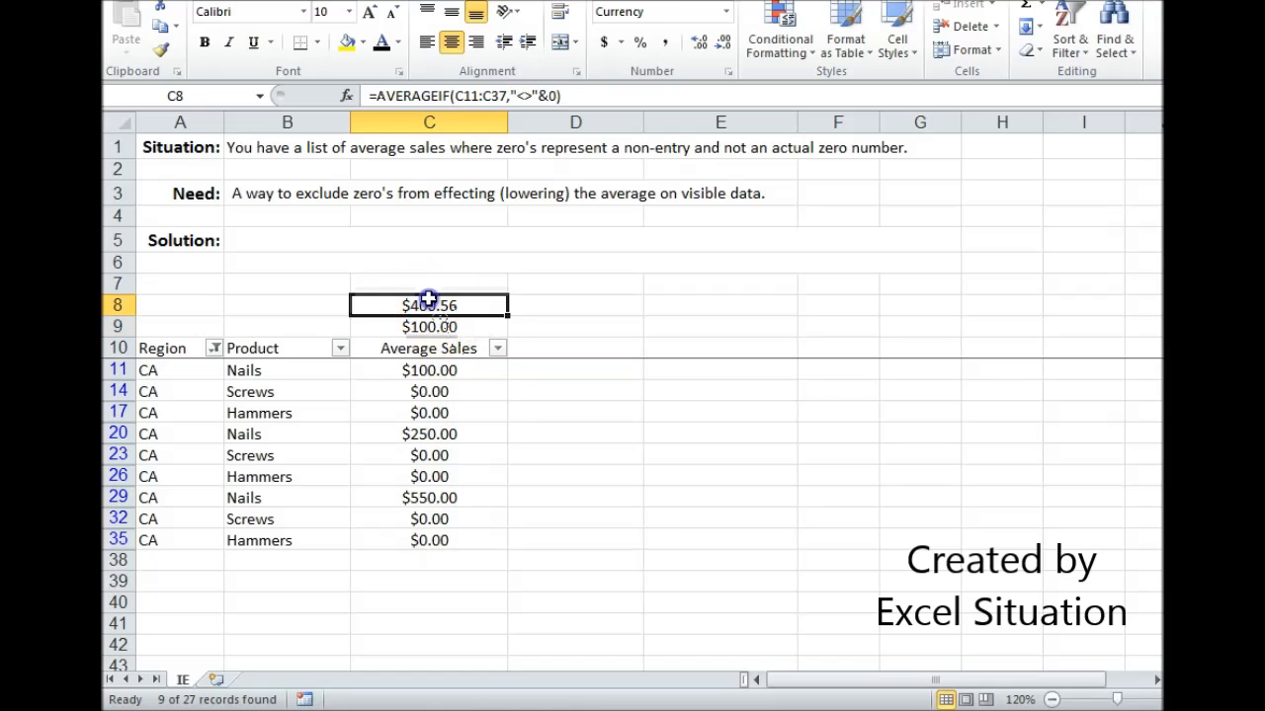
{"action": "mouse_move", "coordinate": [428, 305]}
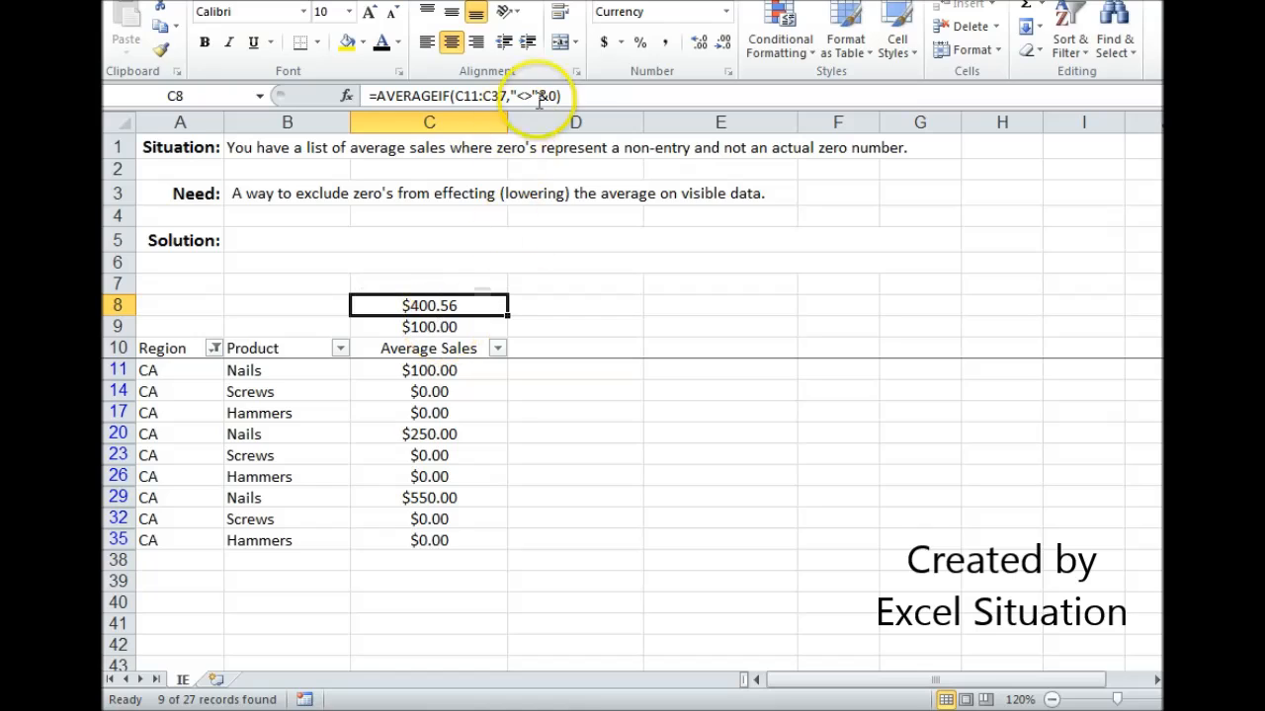
{"action": "left_click", "coordinate": [429, 327]}
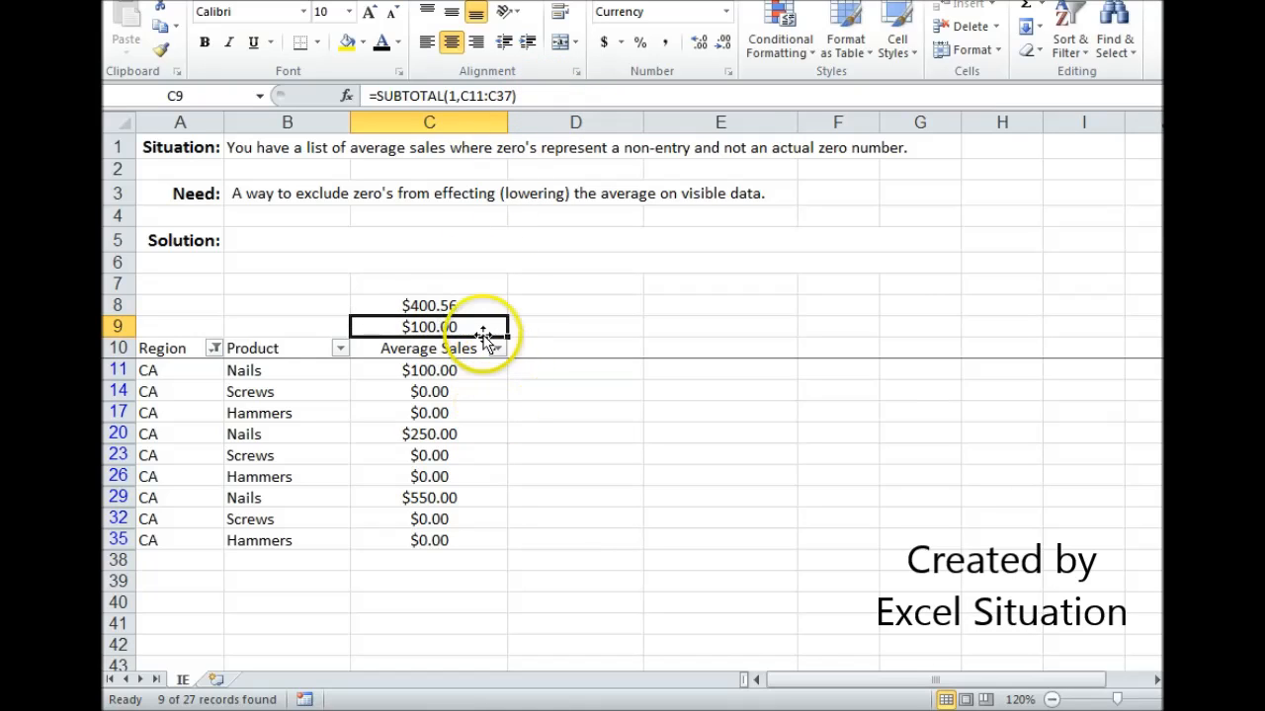
{"action": "mouse_move", "coordinate": [429, 395]}
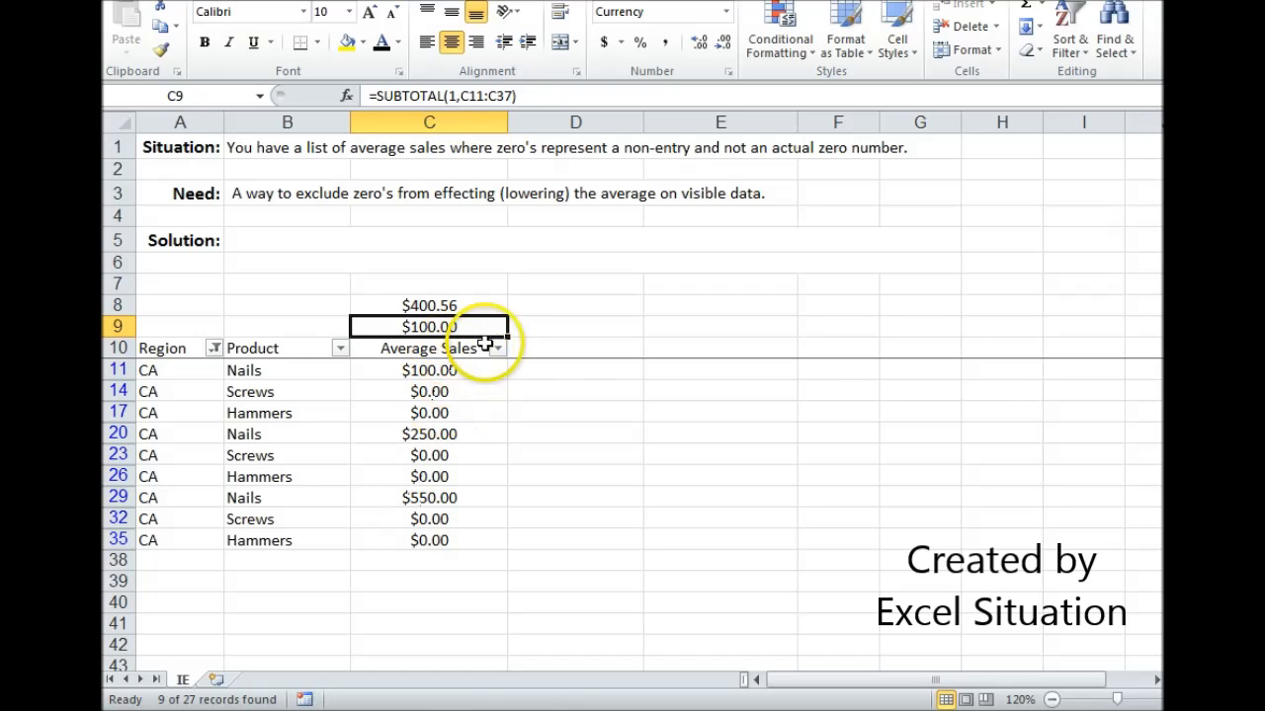
{"action": "mouse_move", "coordinate": [299, 371]}
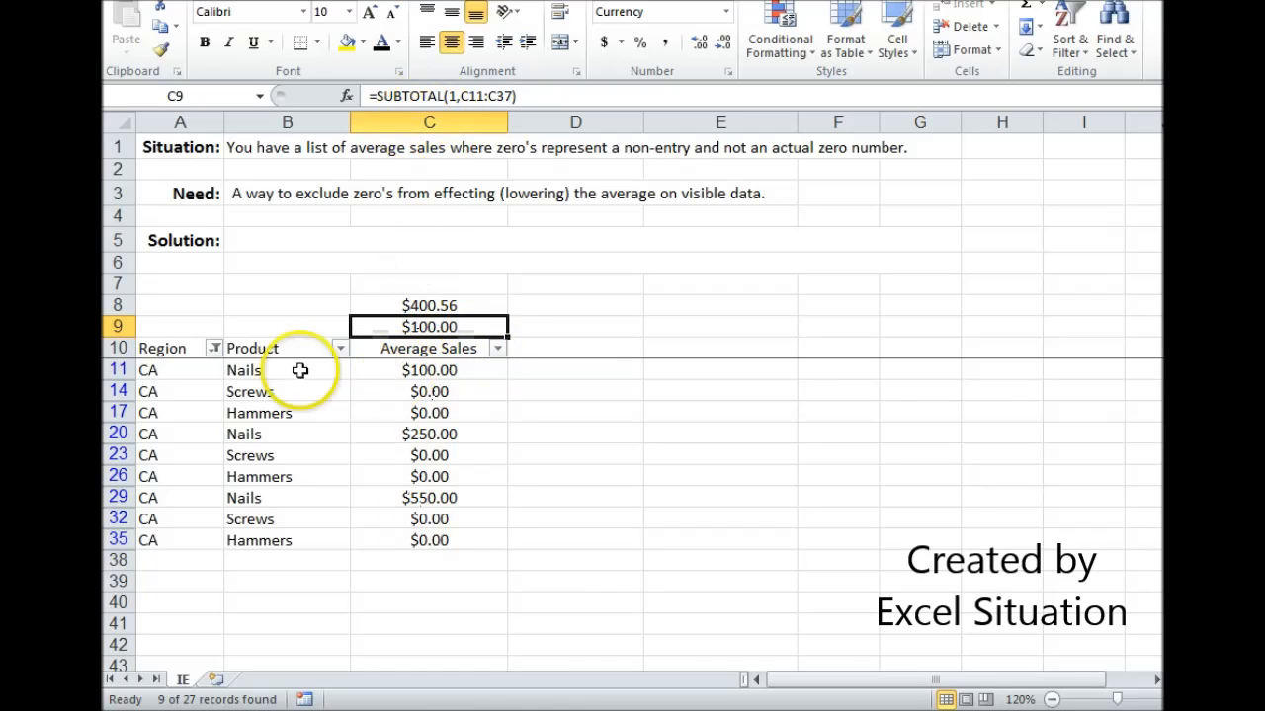
{"action": "left_click", "coordinate": [214, 347]}
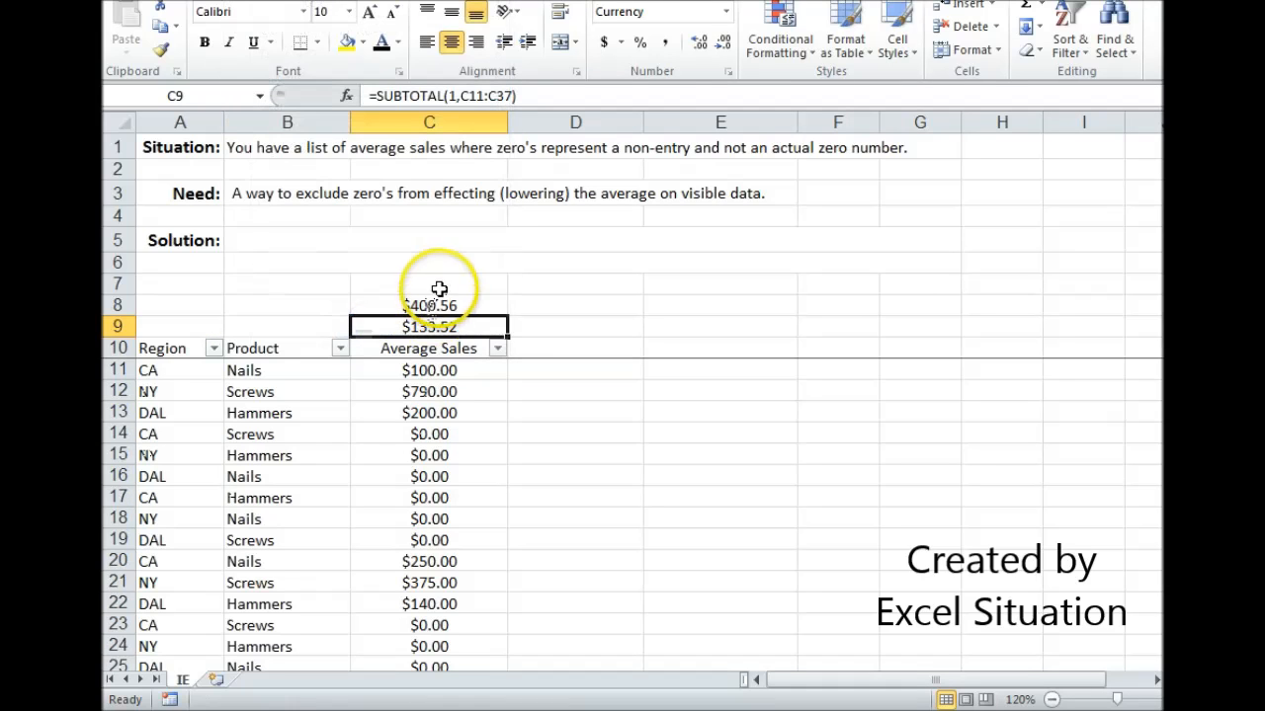
{"action": "left_click", "coordinate": [428, 284]}
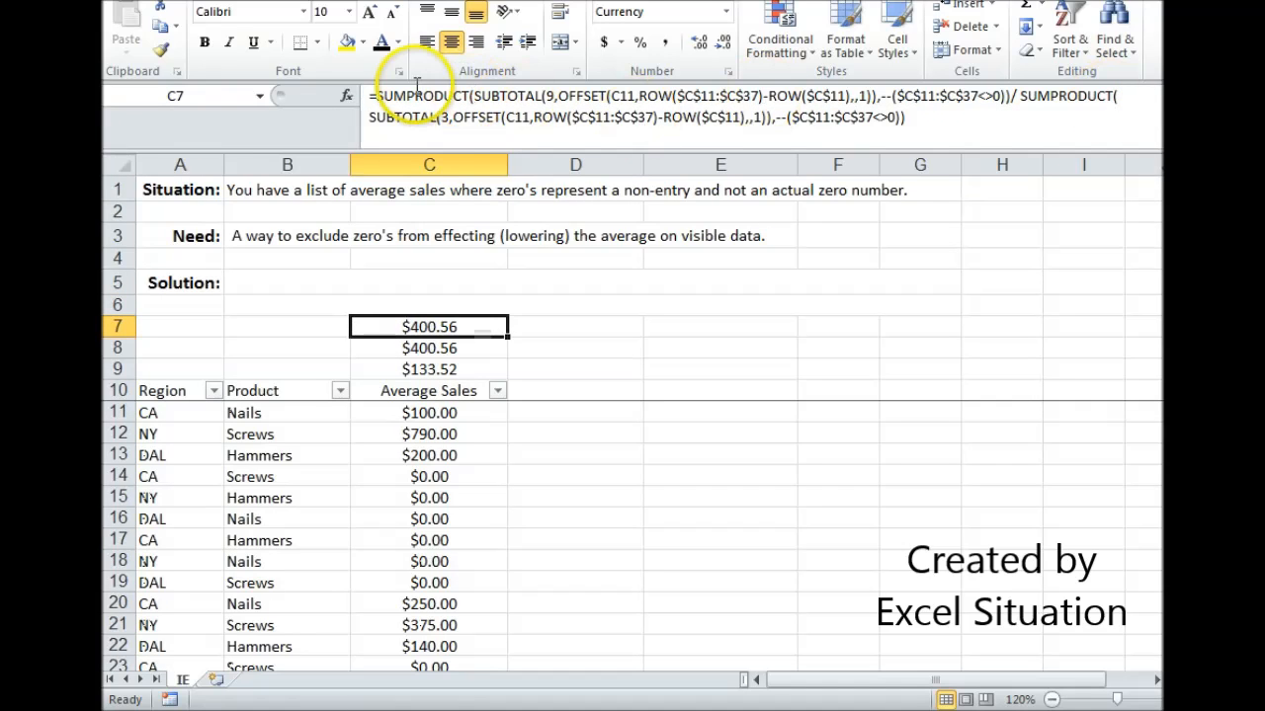
{"action": "mouse_move", "coordinate": [588, 89]}
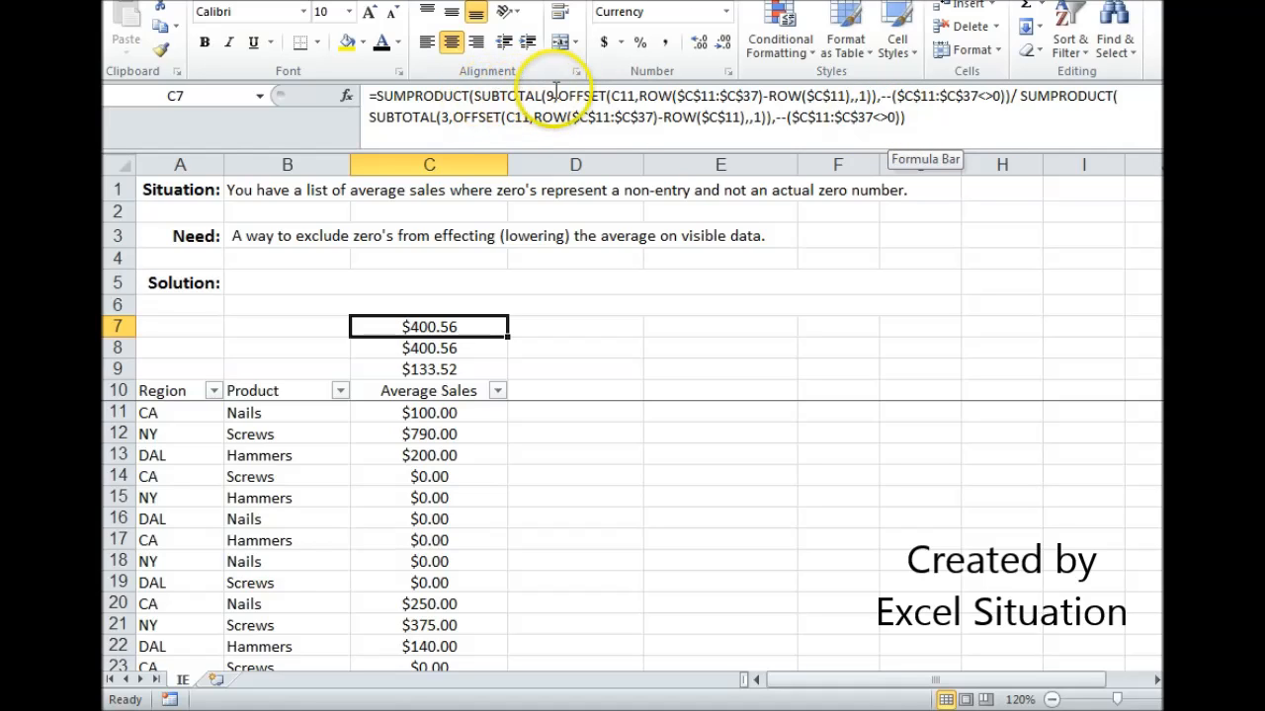
{"action": "mouse_move", "coordinate": [750, 117]}
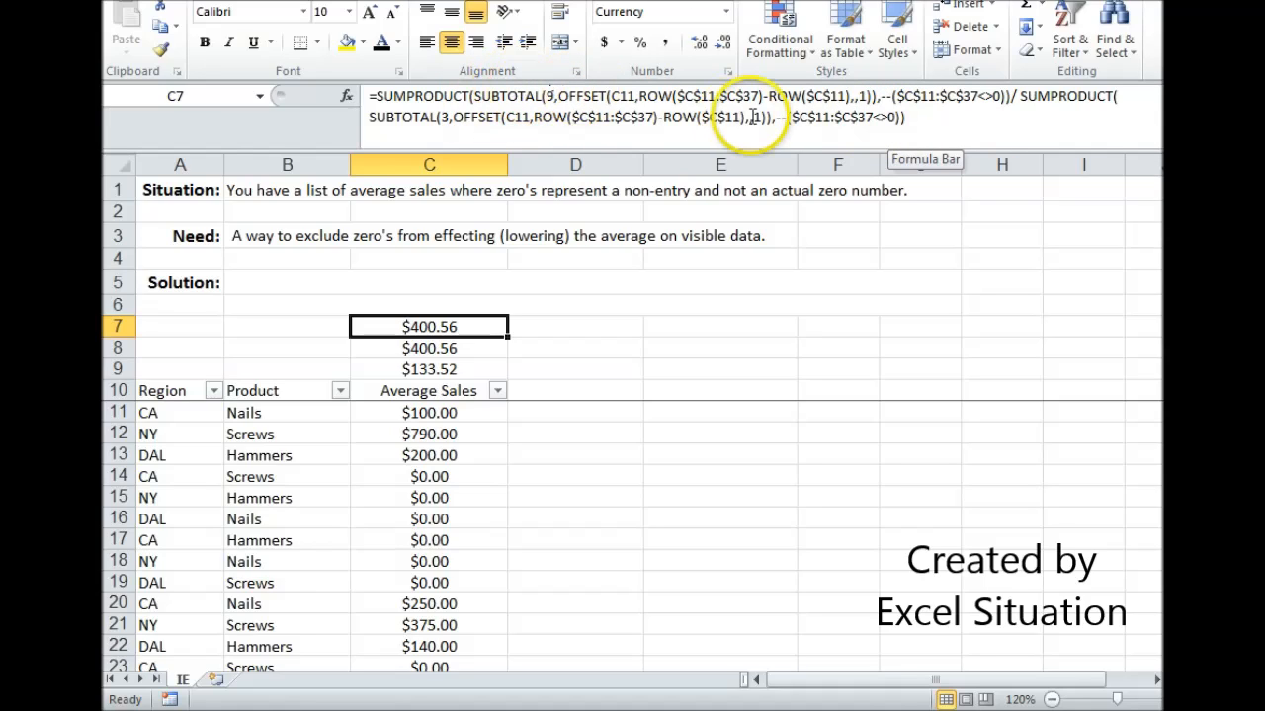
{"action": "mouse_move", "coordinate": [958, 104]}
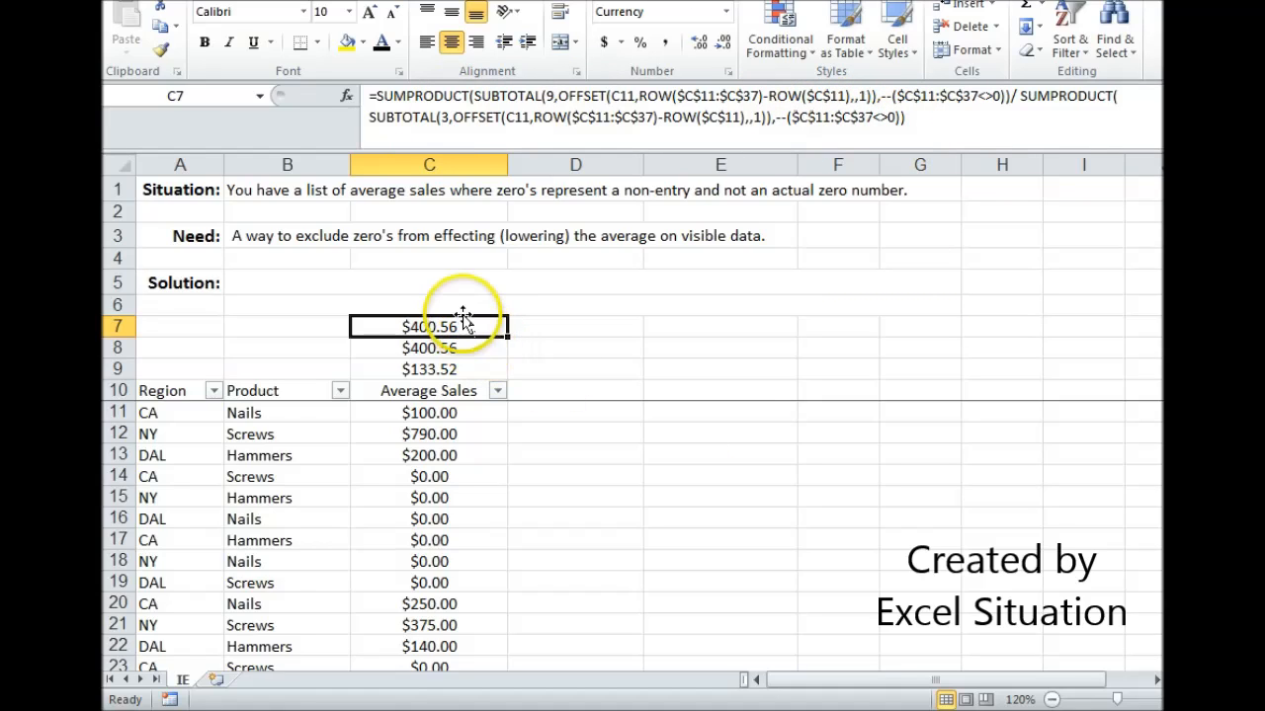
Filter Region to CA so C7 reads $300.00, then select the C8:C9 comparison results
{"action": "left_click", "coordinate": [429, 348]}
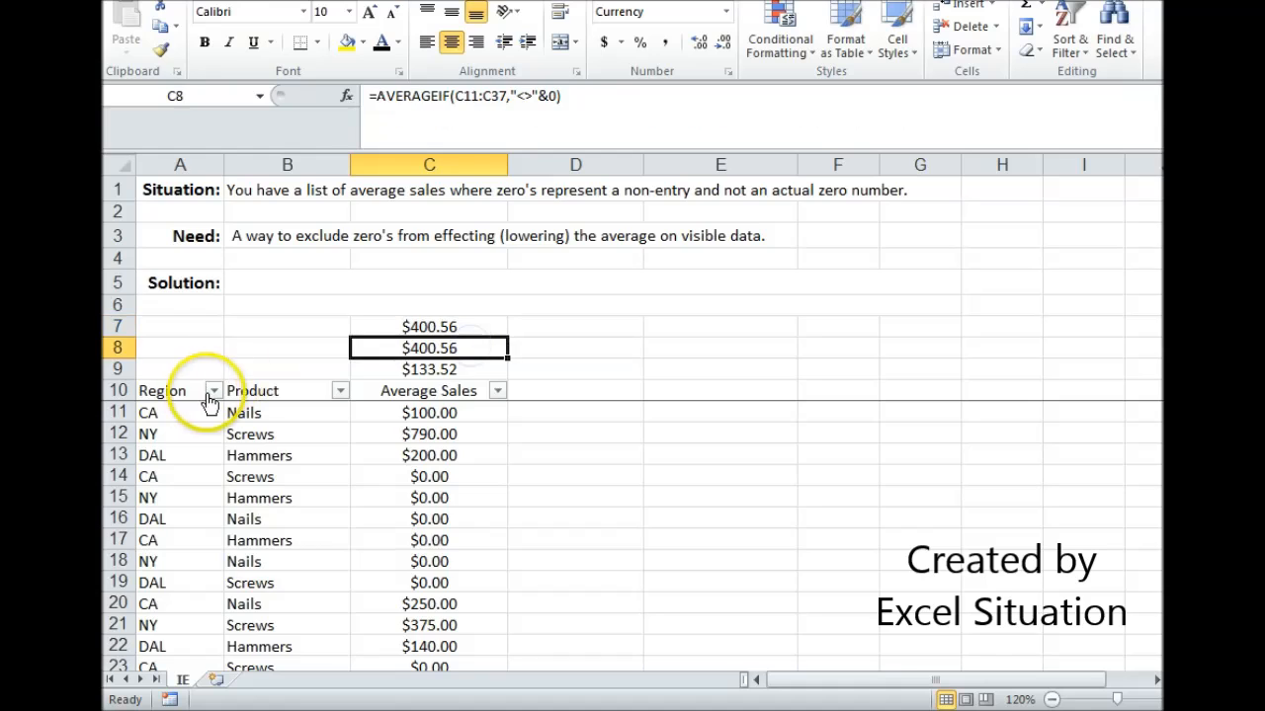
{"action": "left_click", "coordinate": [213, 390]}
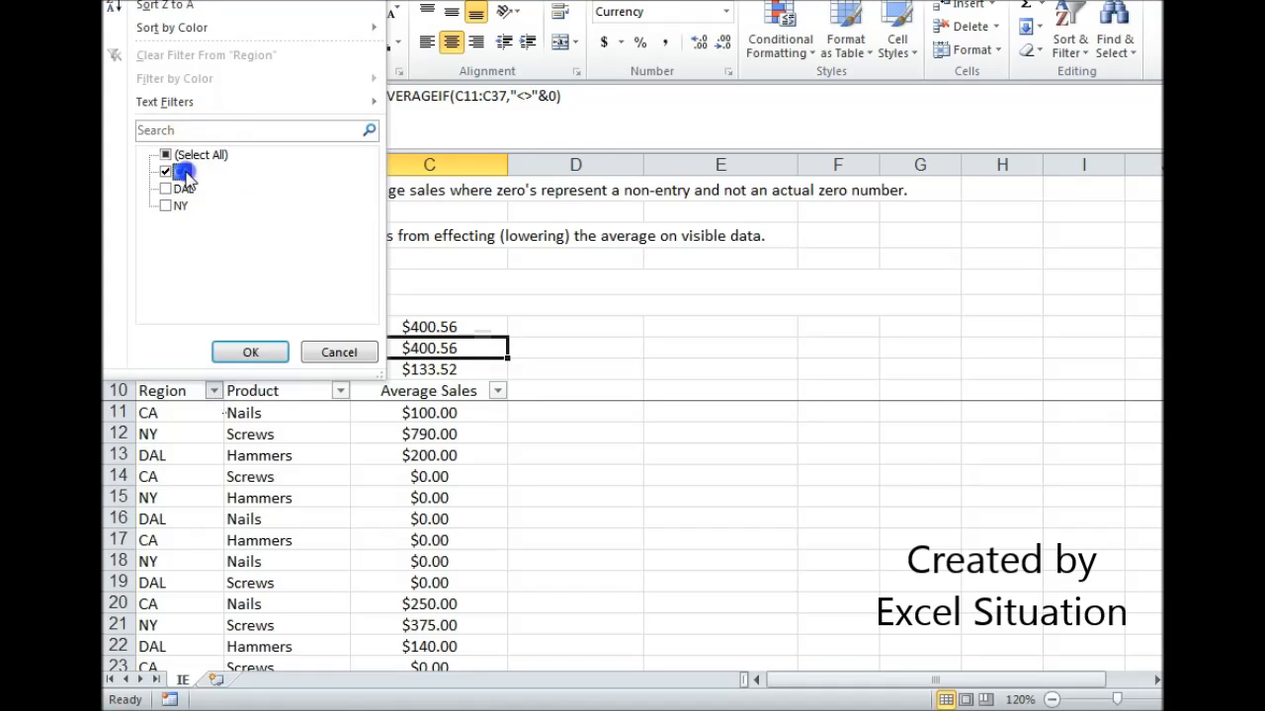
{"action": "left_click", "coordinate": [250, 352]}
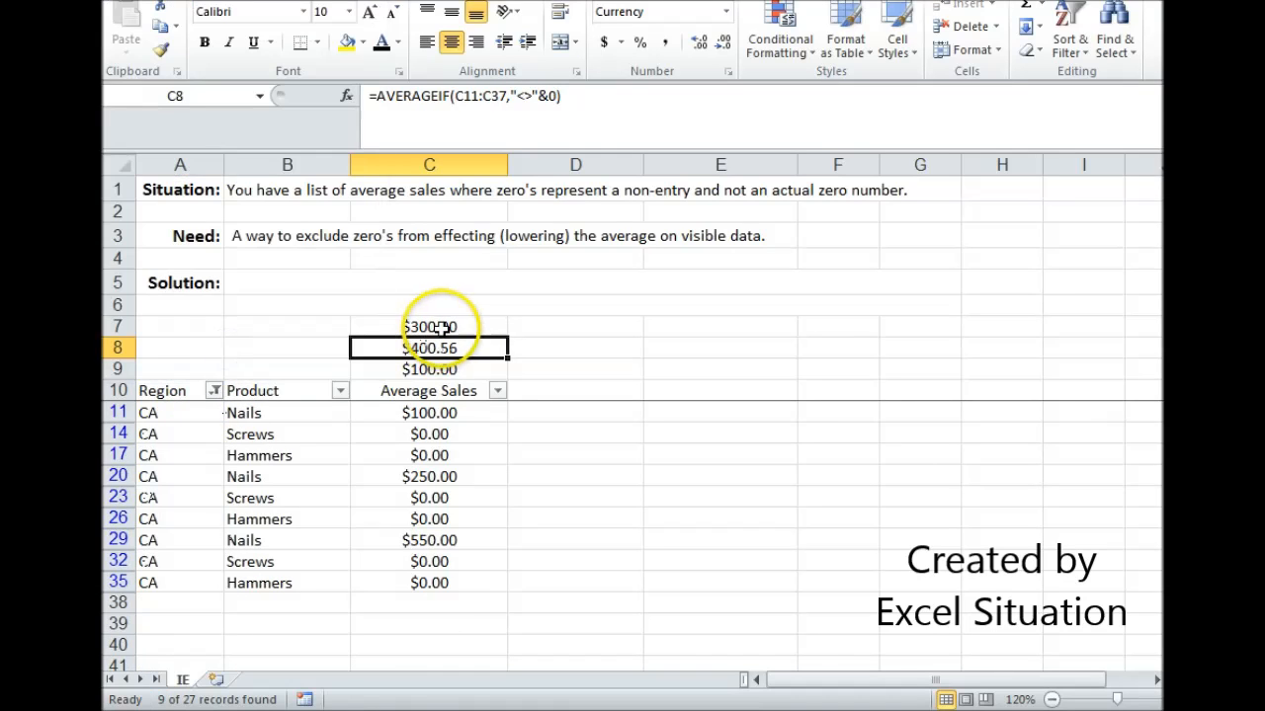
{"action": "left_click_drag", "start_coordinate": [429, 348], "coordinate": [429, 368]}
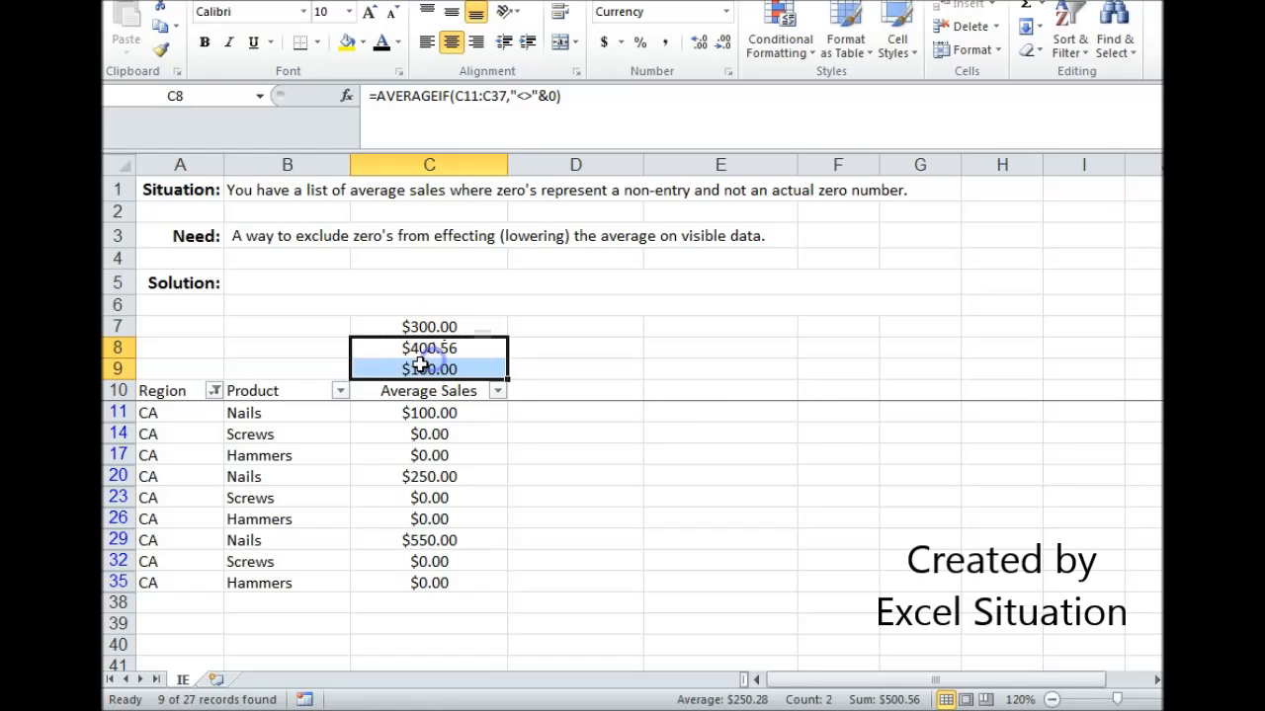
Delete the C8:C9 comparison averages, leaving only the $300.00 formula in C7
{"action": "key", "text": "Delete"}
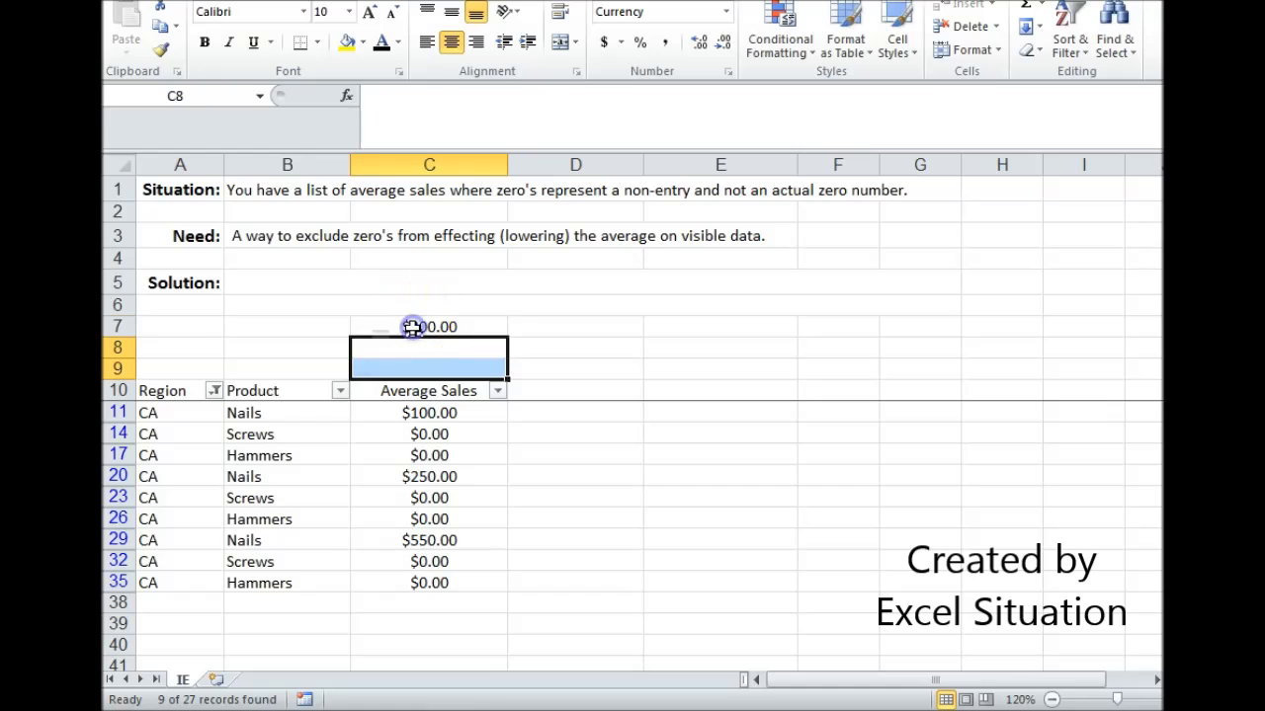
{"action": "left_click", "coordinate": [429, 327]}
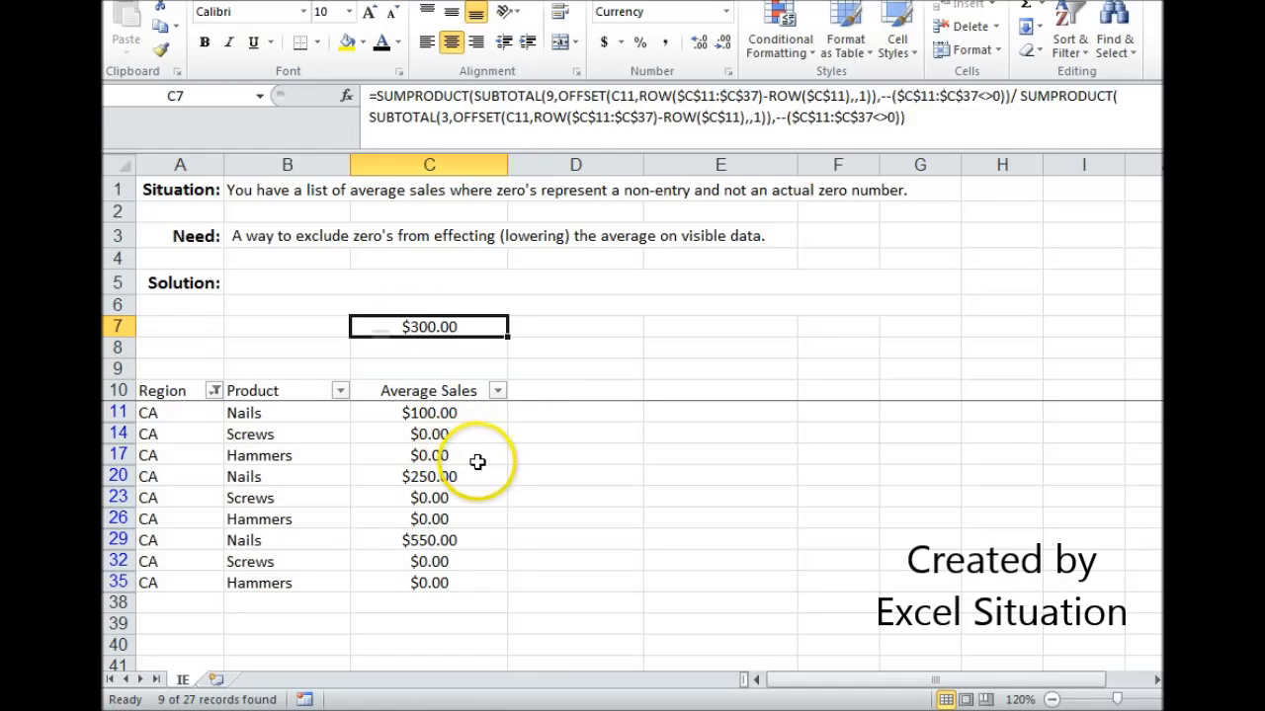
{"action": "mouse_move", "coordinate": [443, 435]}
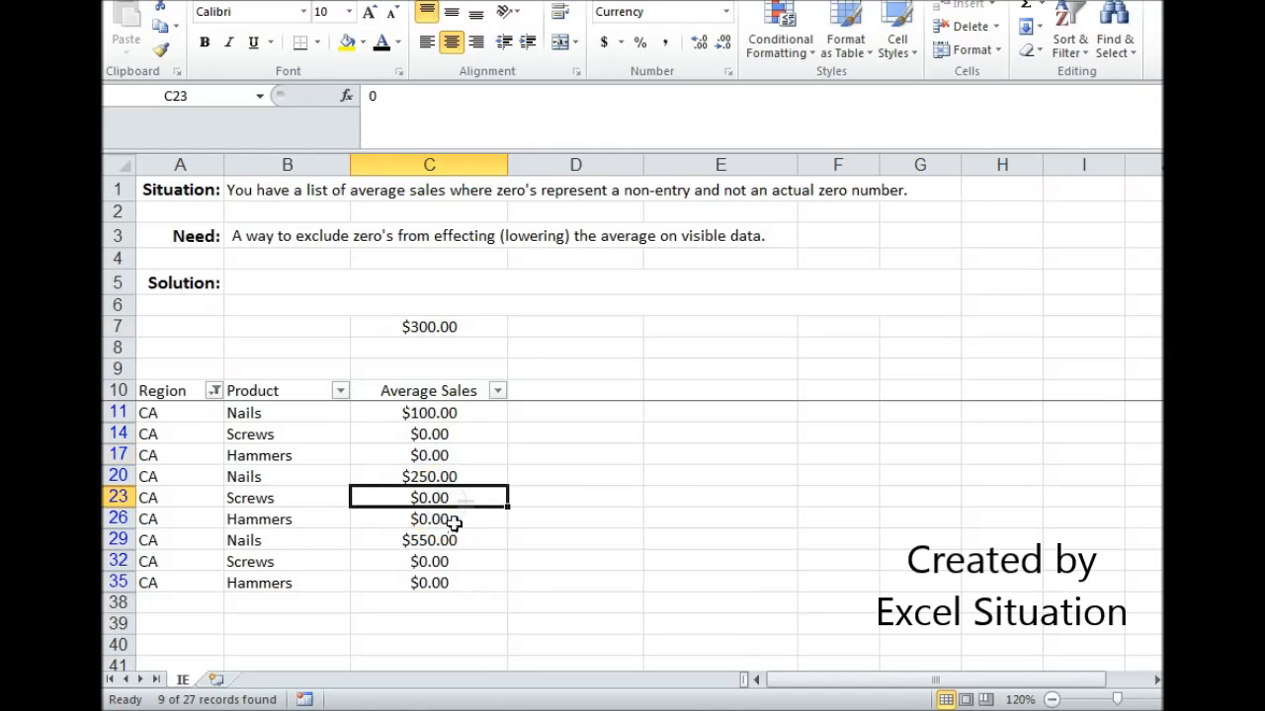
Inspect the zero sales values among the CA rows and select the cell beside the result
{"action": "left_click", "coordinate": [428, 519]}
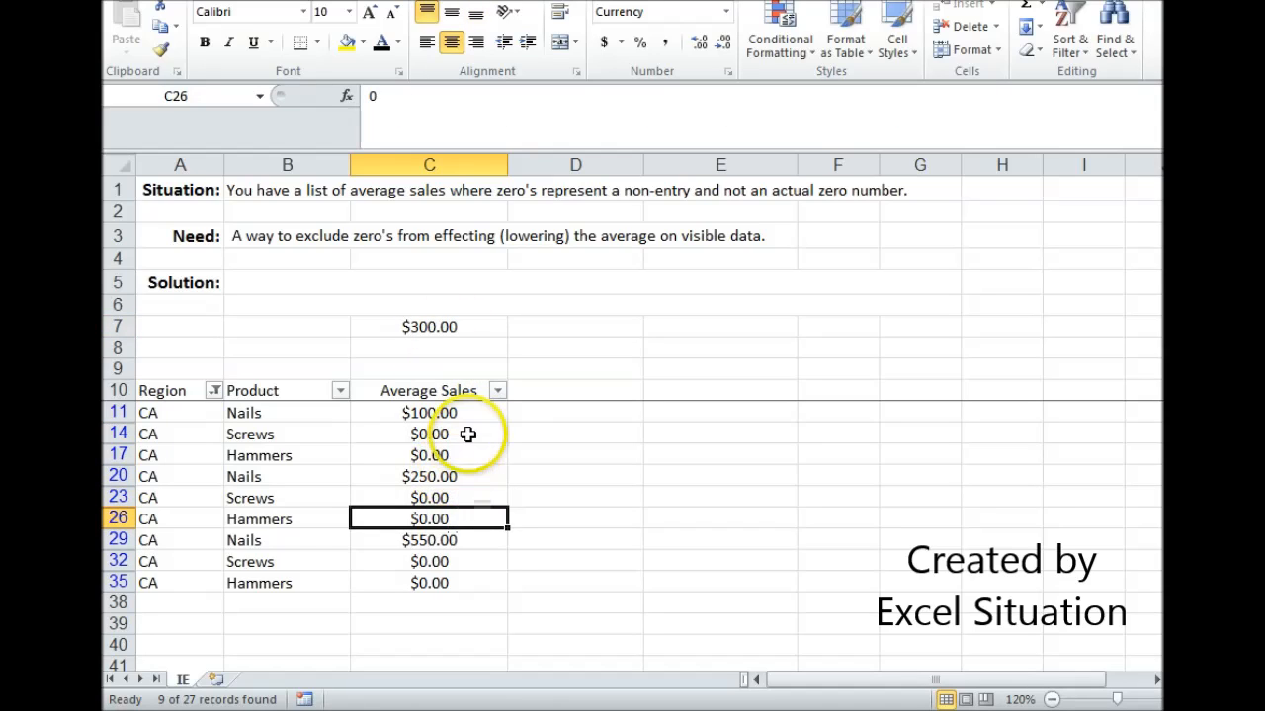
{"action": "left_click", "coordinate": [429, 434]}
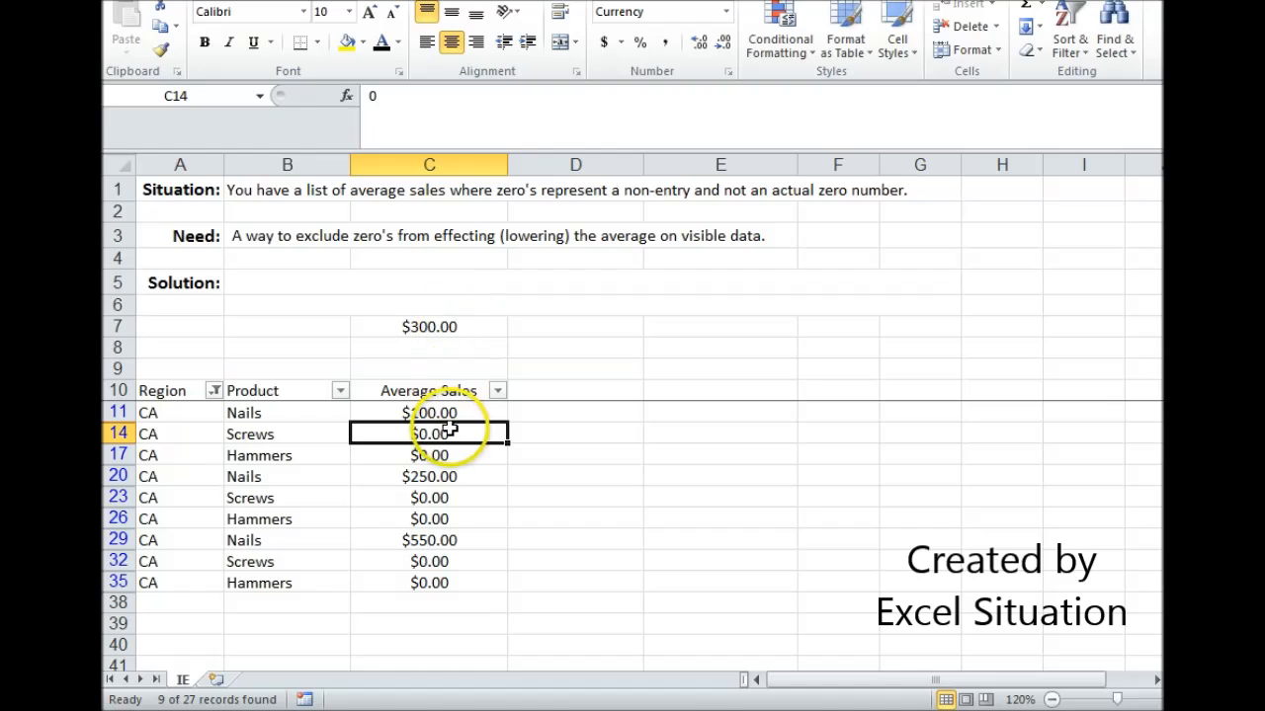
{"action": "left_click", "coordinate": [429, 455]}
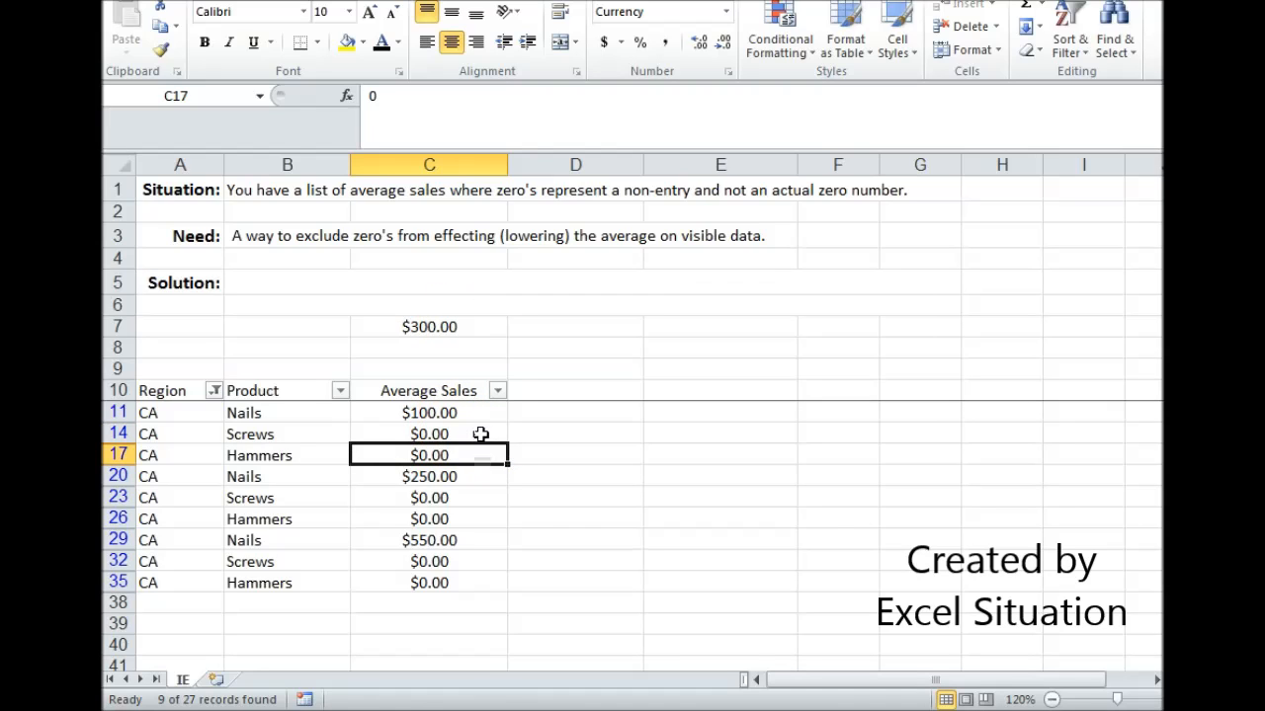
{"action": "left_click", "coordinate": [429, 519]}
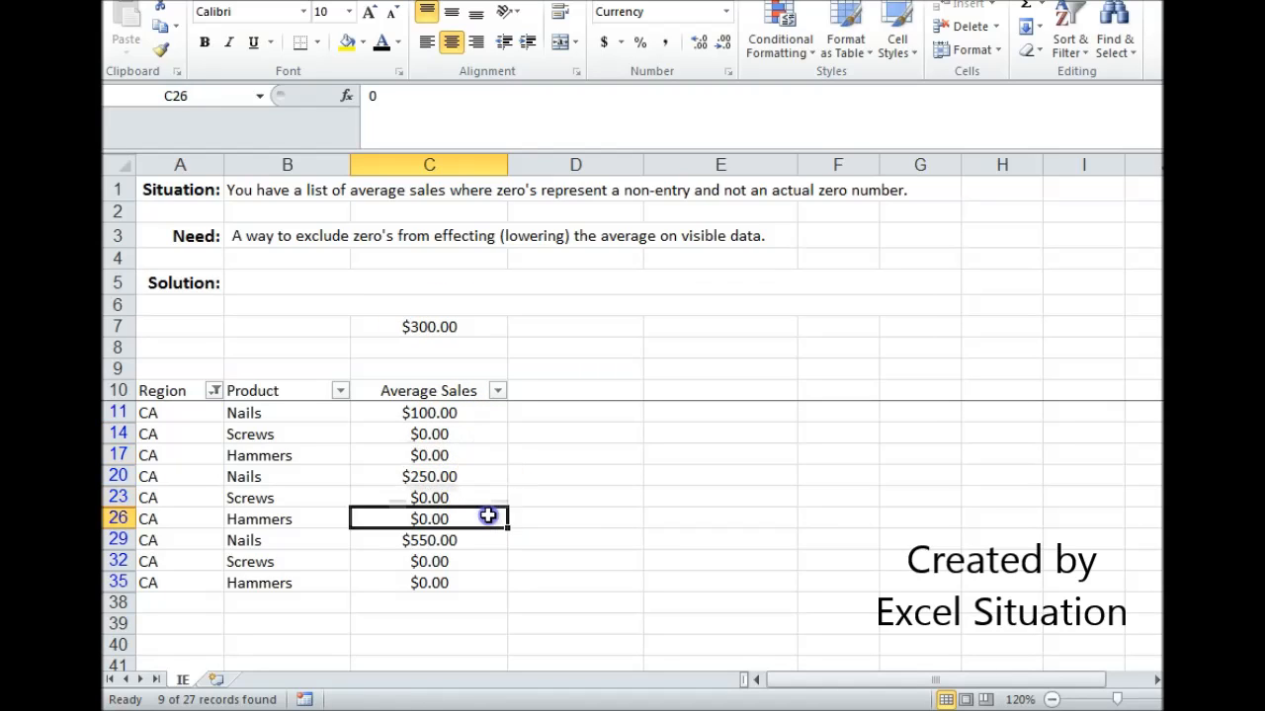
{"action": "left_click", "coordinate": [429, 327]}
{"action": "type", "text": "E"}
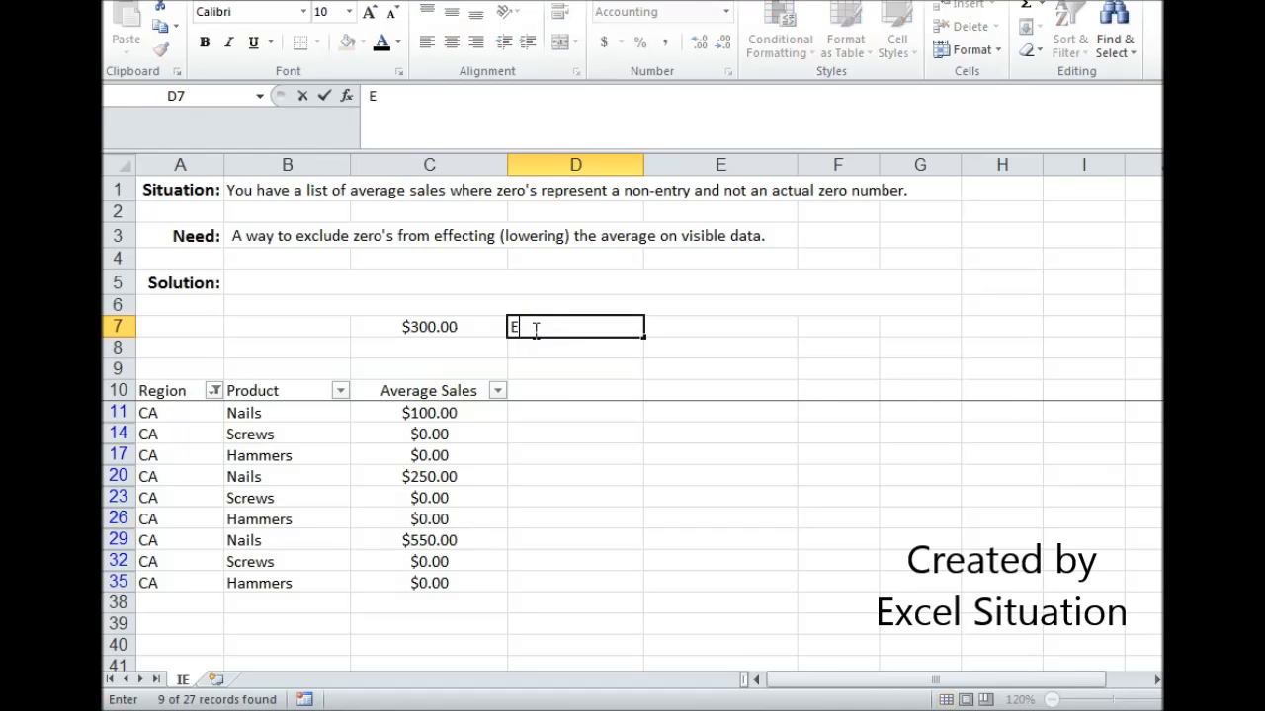
Label D7 'Excludes zeros' and show all regions again so the average reads $400.56
{"action": "type", "text": "xcludes"}
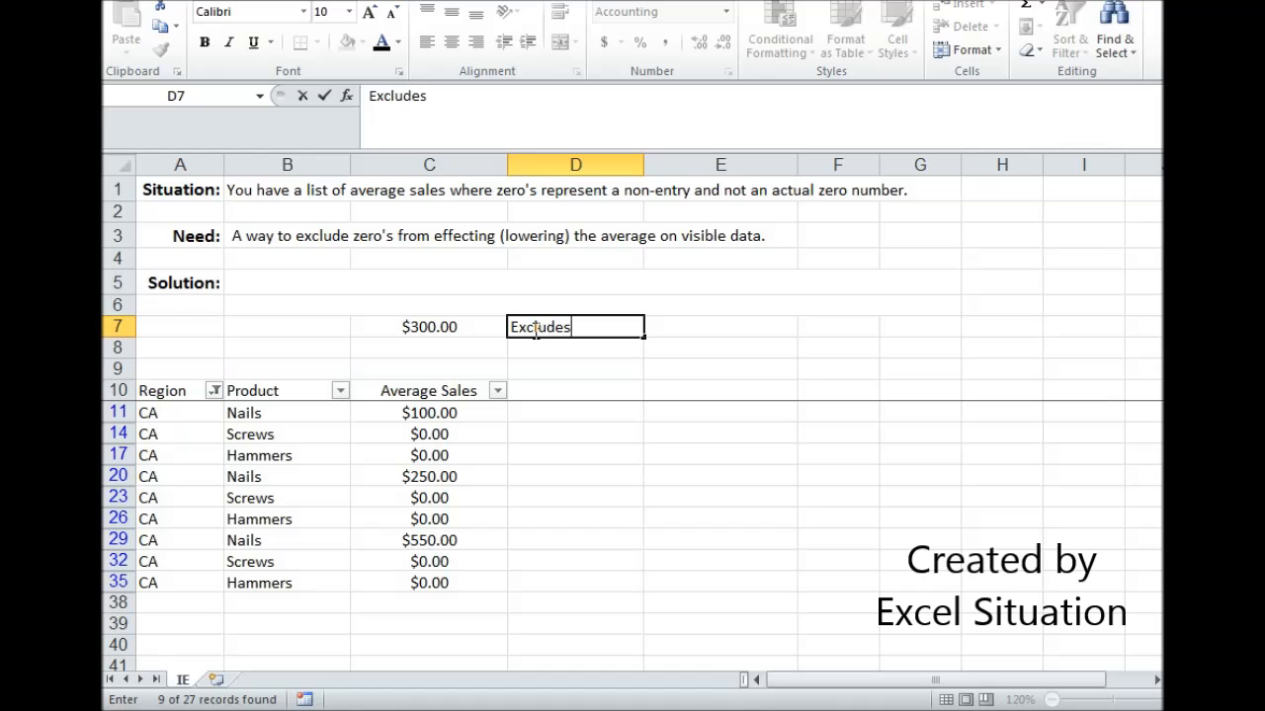
{"action": "type", "text": "zeros"}
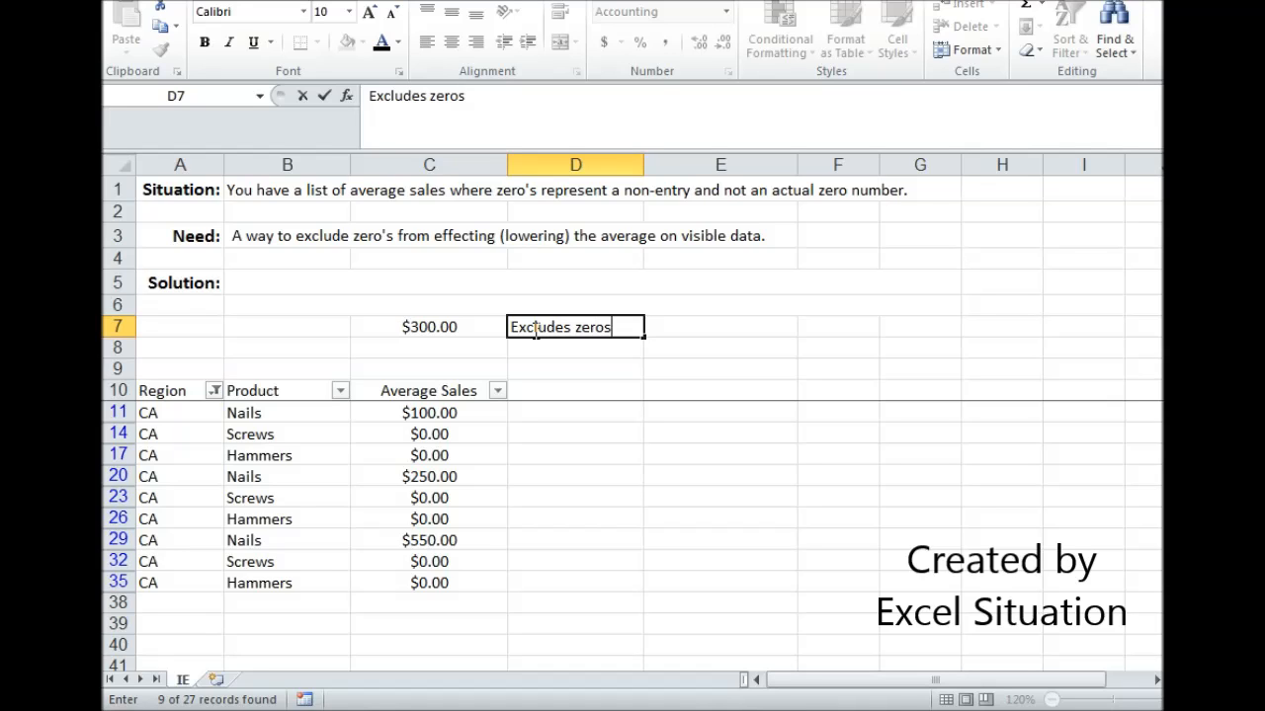
{"action": "key", "text": "Return"}
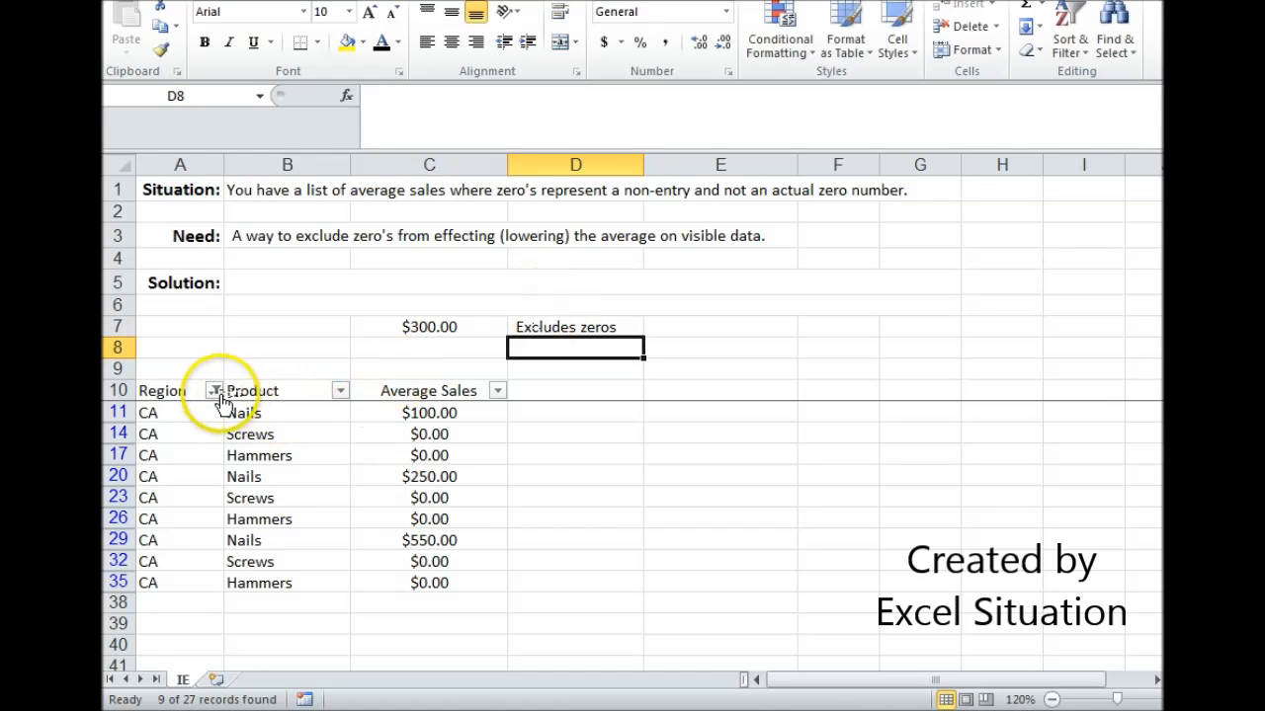
{"action": "left_click", "coordinate": [214, 390]}
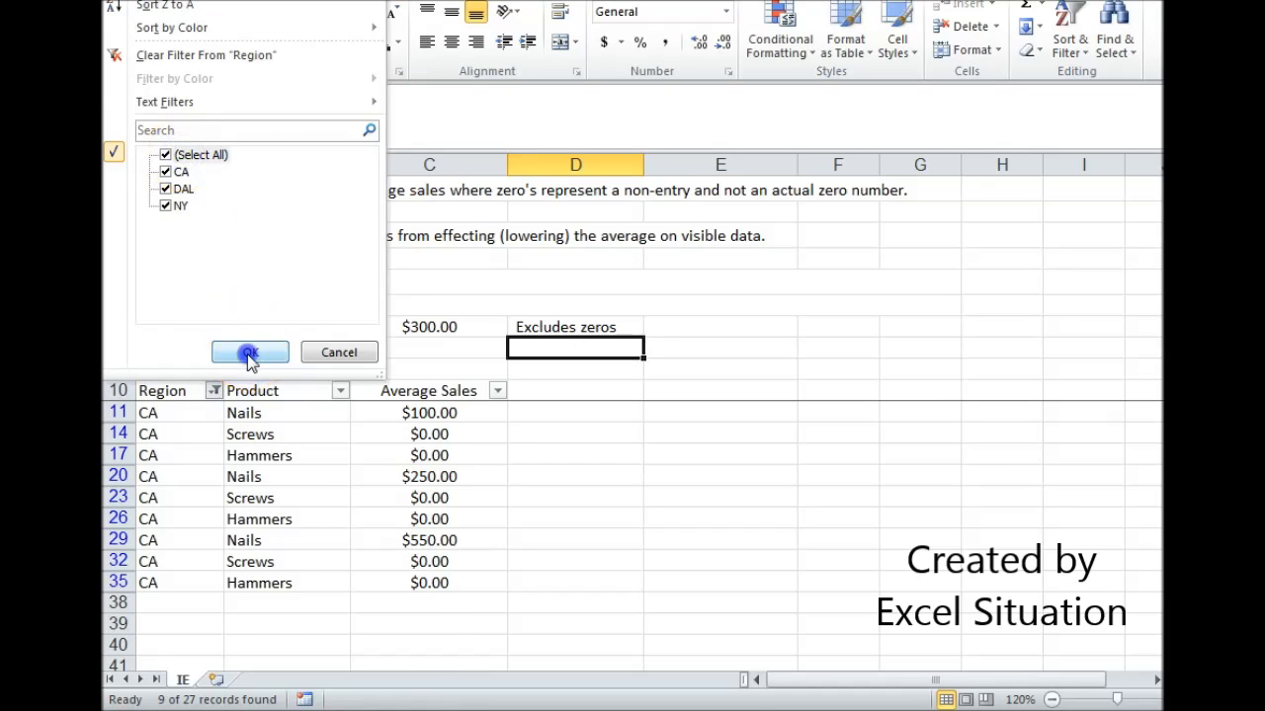
{"action": "left_click", "coordinate": [249, 352]}
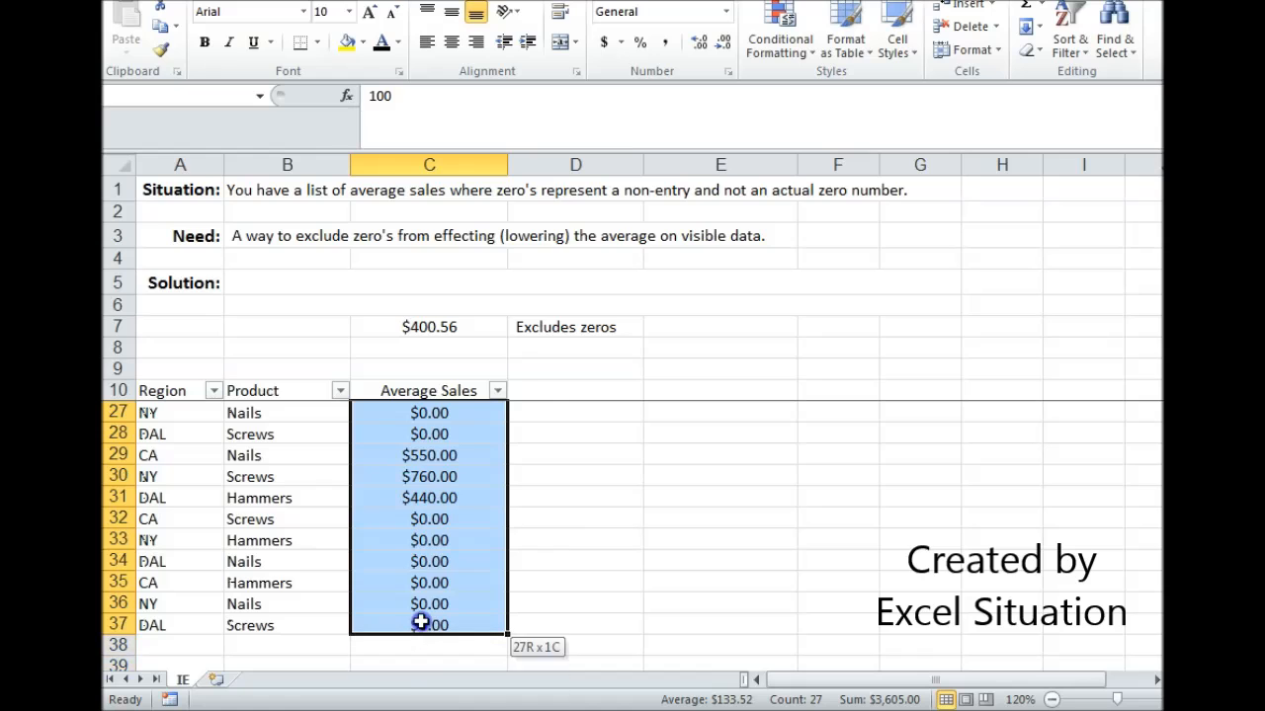
Add an Equal To 0 conditional rule with white font so zero Average Sales look blank
{"action": "left_click", "coordinate": [778, 39]}
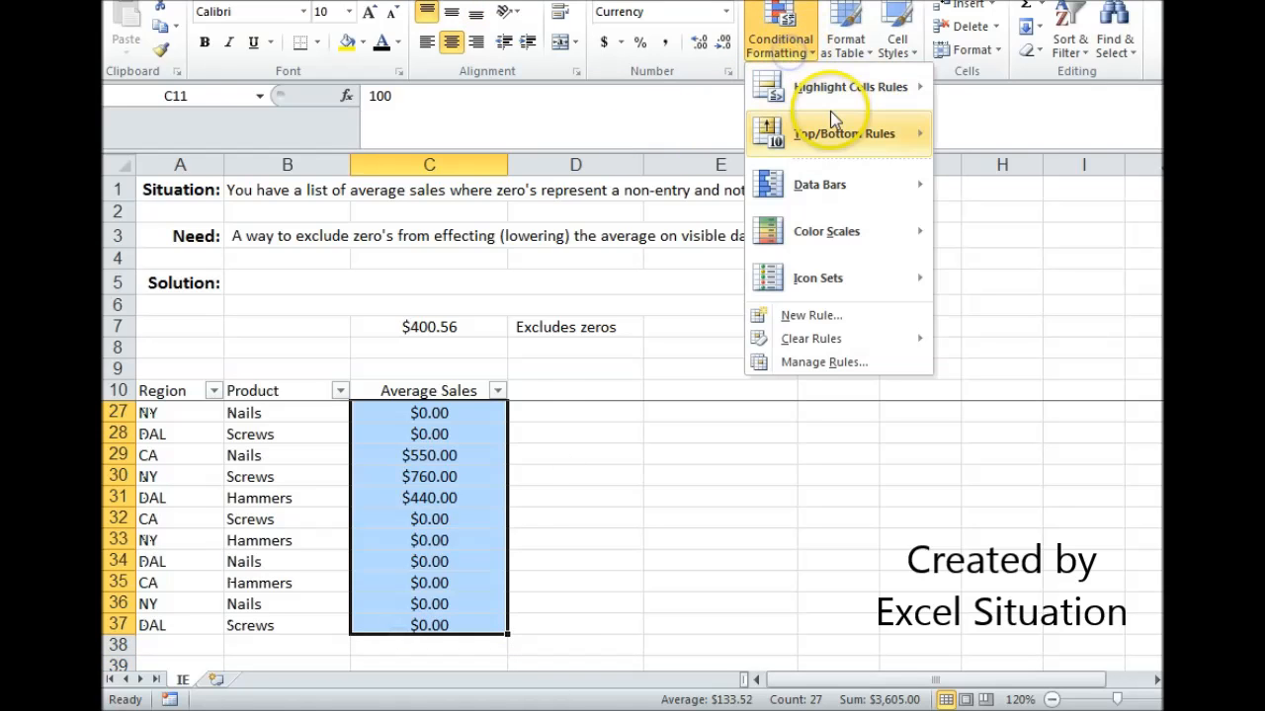
{"action": "left_click", "coordinate": [1005, 229]}
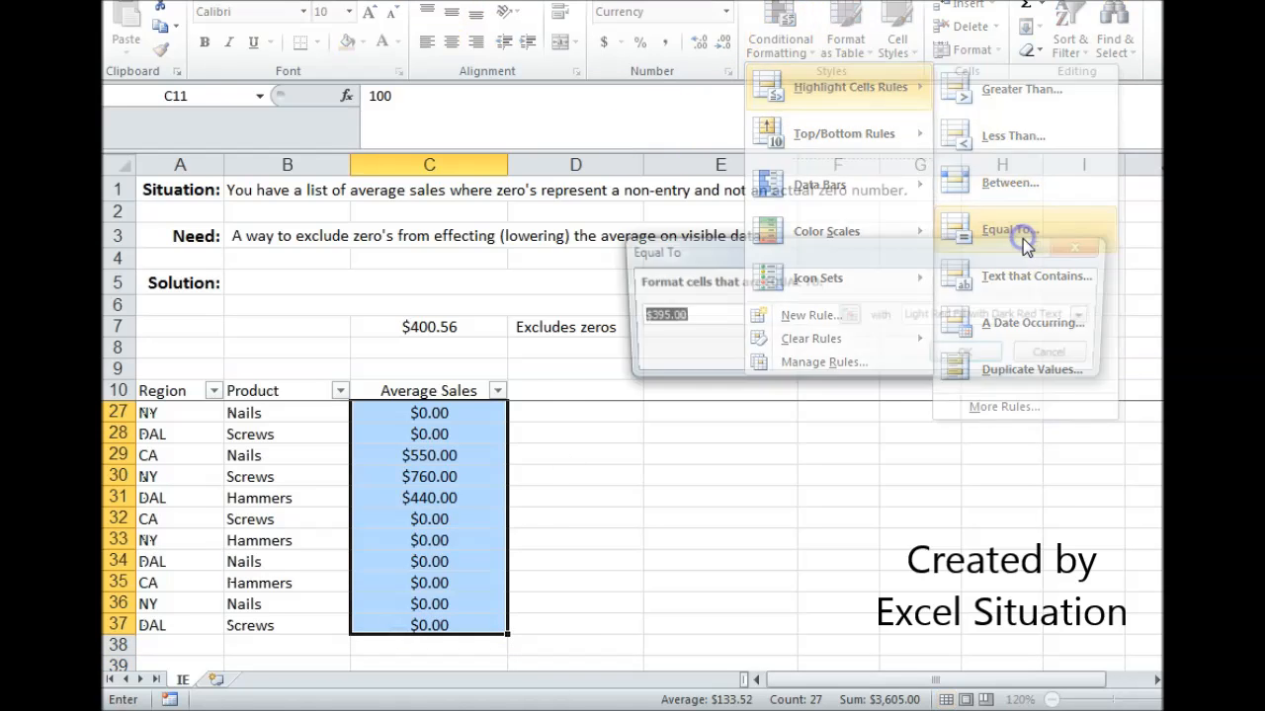
{"action": "left_click", "coordinate": [1007, 230]}
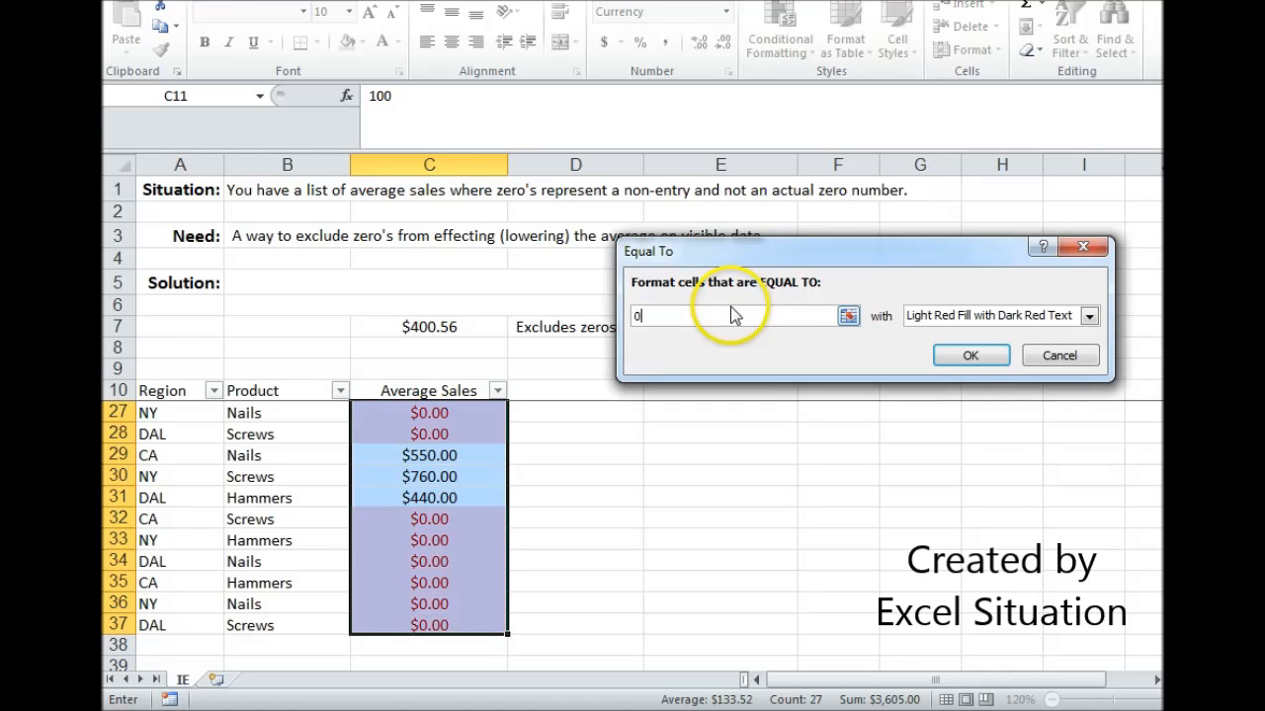
{"action": "left_click", "coordinate": [1088, 315]}
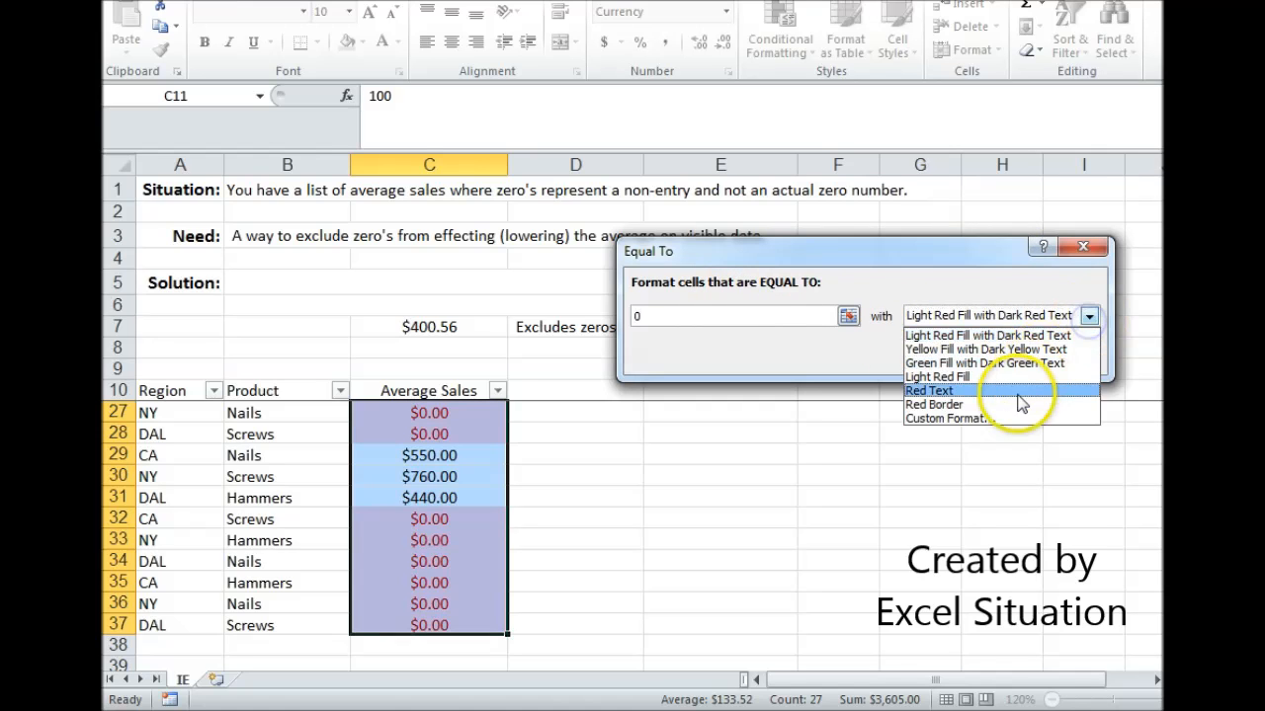
{"action": "left_click", "coordinate": [948, 418]}
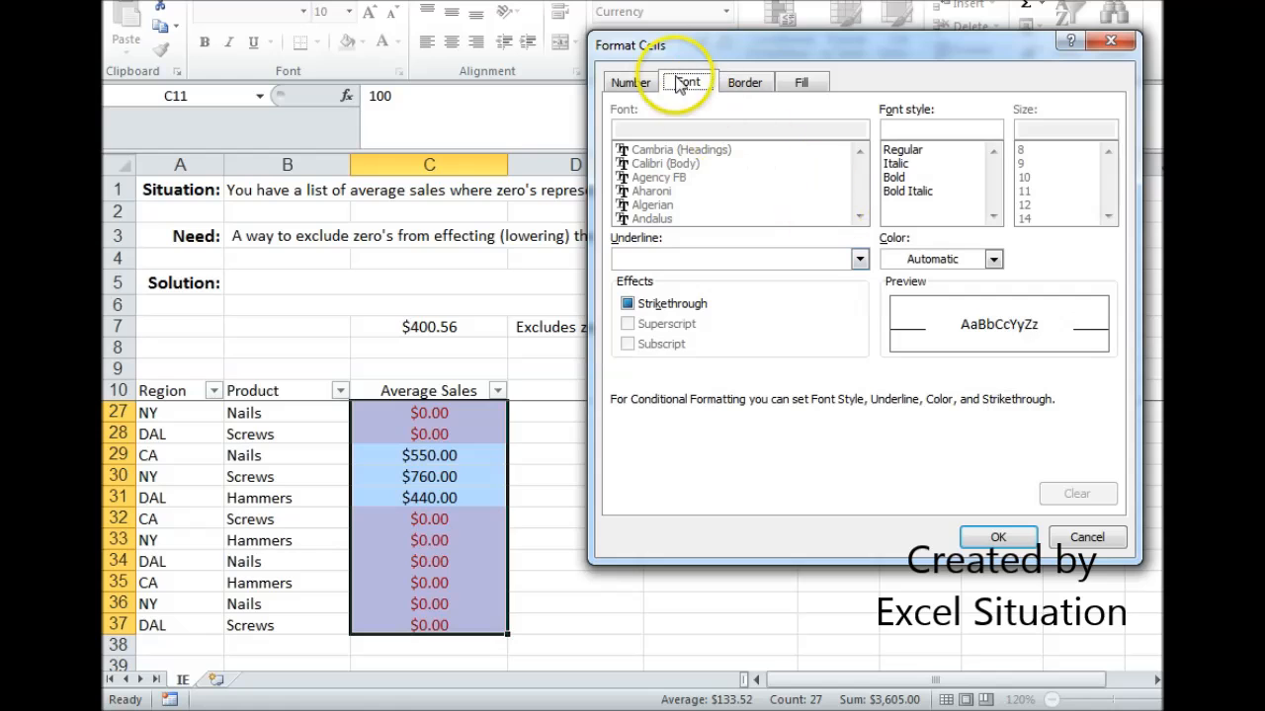
{"action": "left_click", "coordinate": [994, 259]}
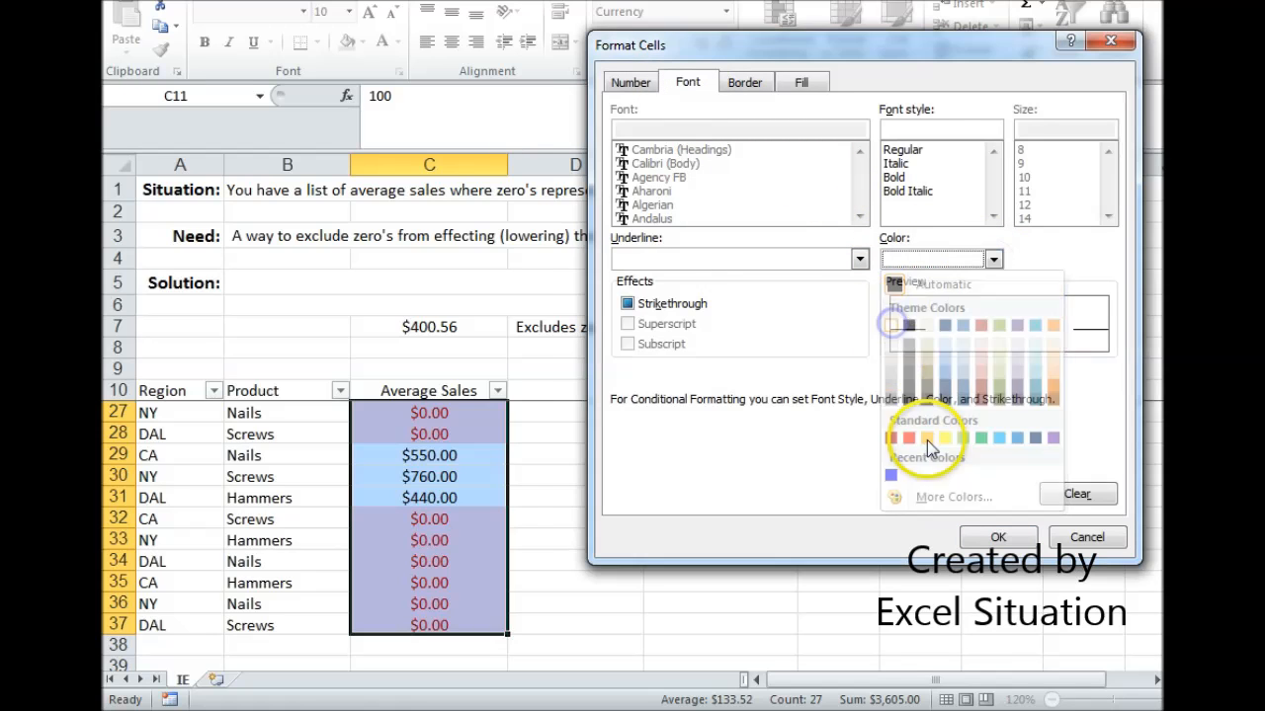
{"action": "left_click", "coordinate": [997, 537]}
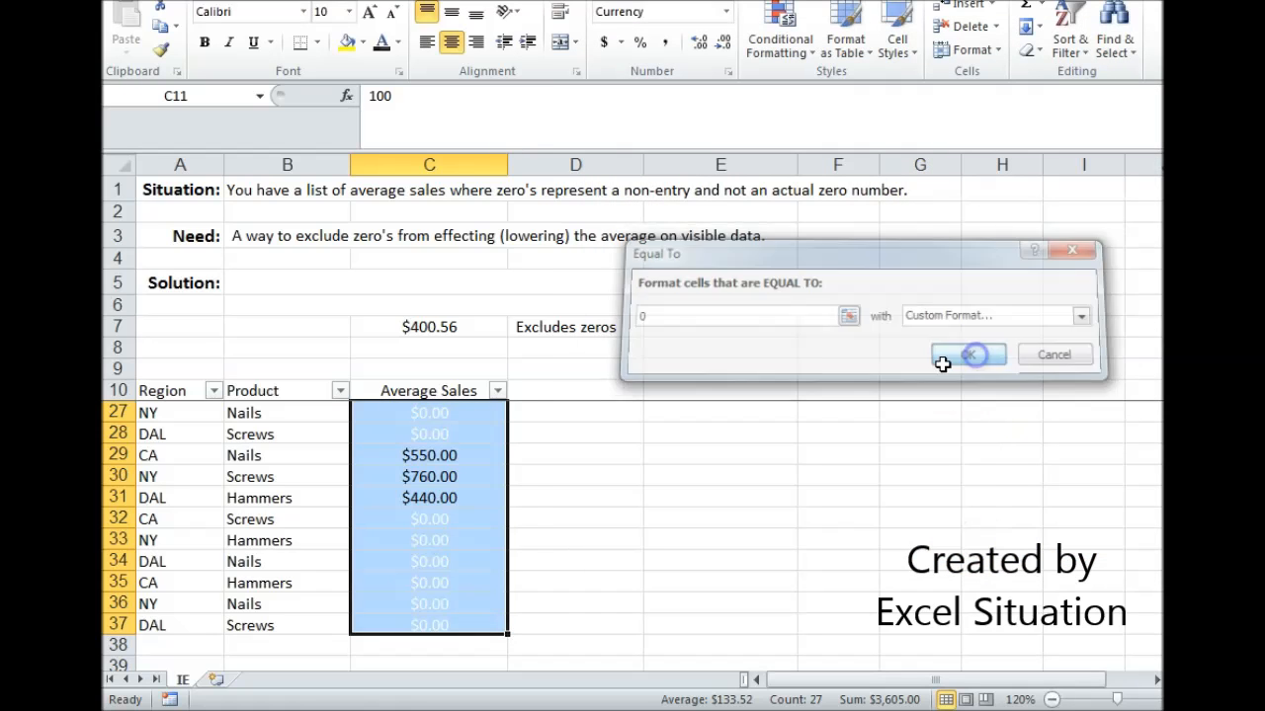
{"action": "left_click", "coordinate": [968, 353]}
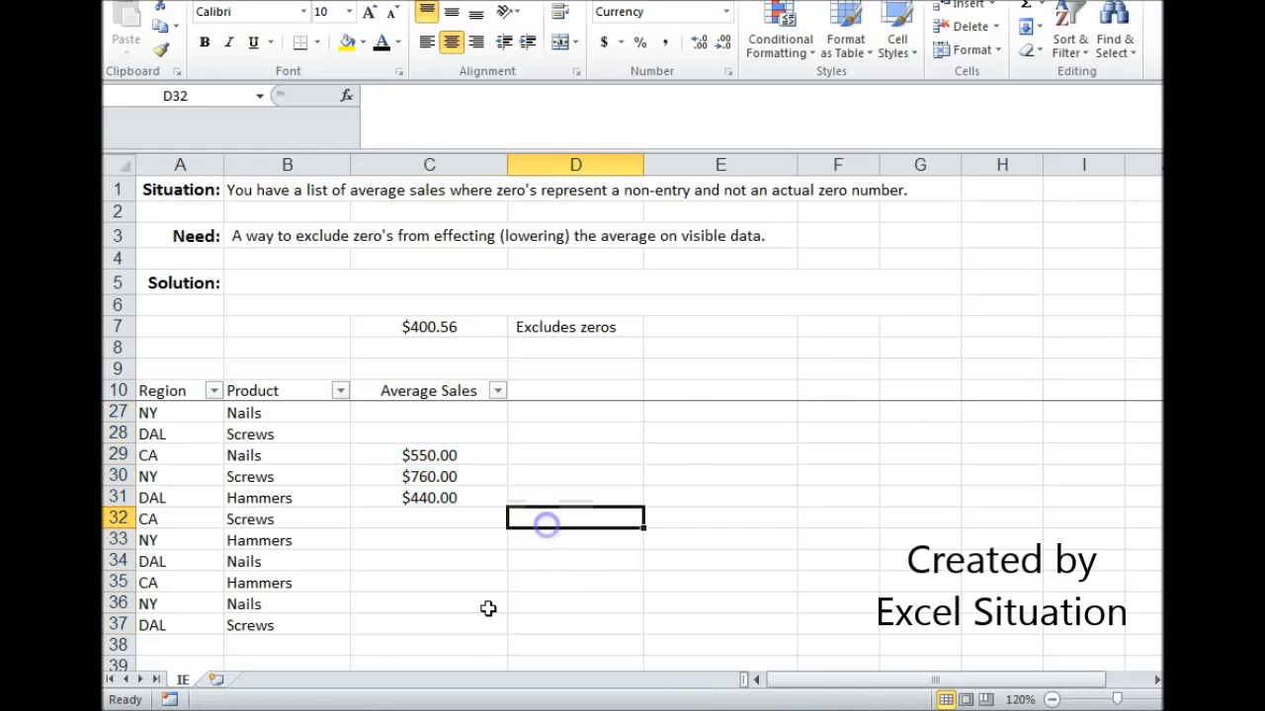
{"action": "scroll", "scroll_direction": "up", "scroll_amount": 3}
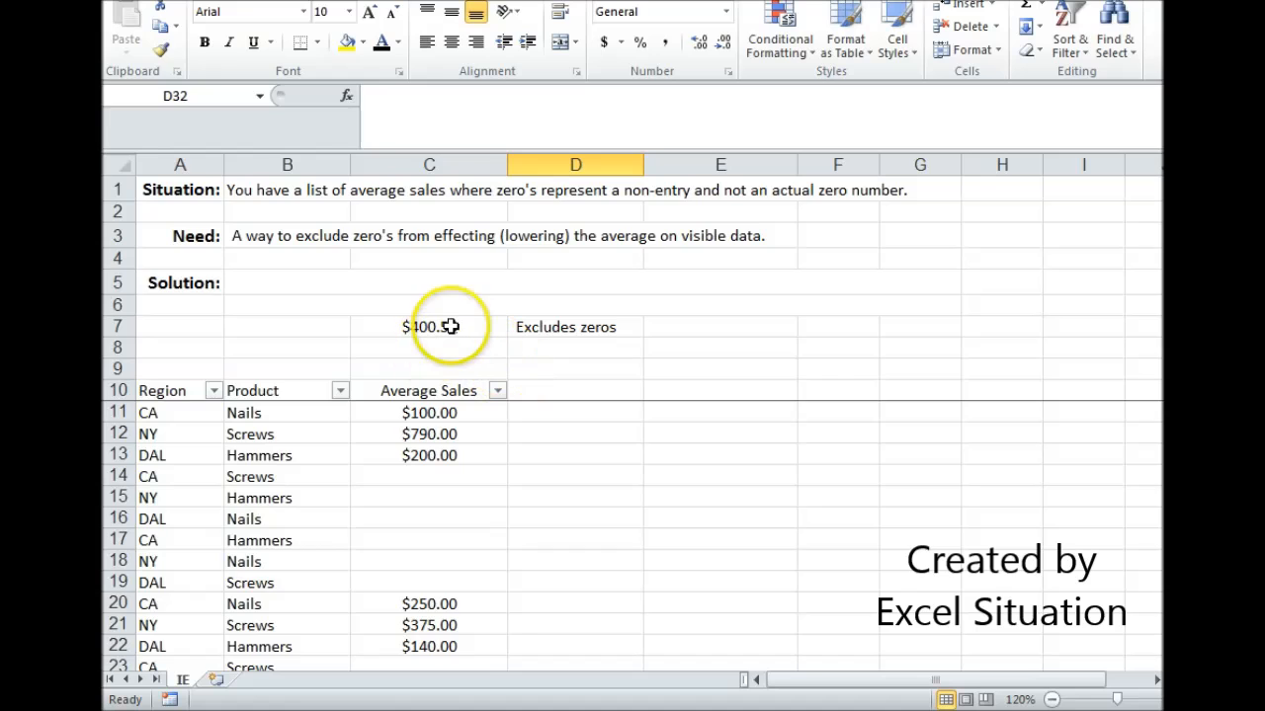
{"action": "left_click", "coordinate": [427, 327]}
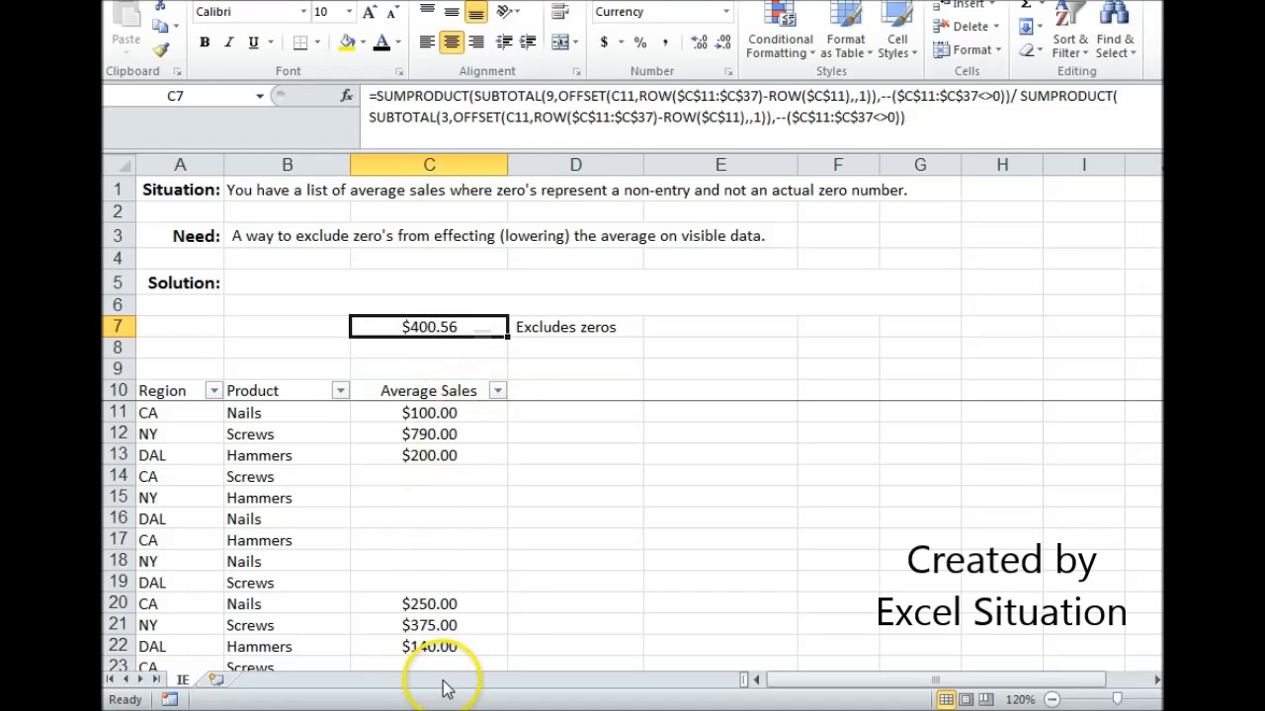
{"action": "mouse_move", "coordinate": [554, 420]}
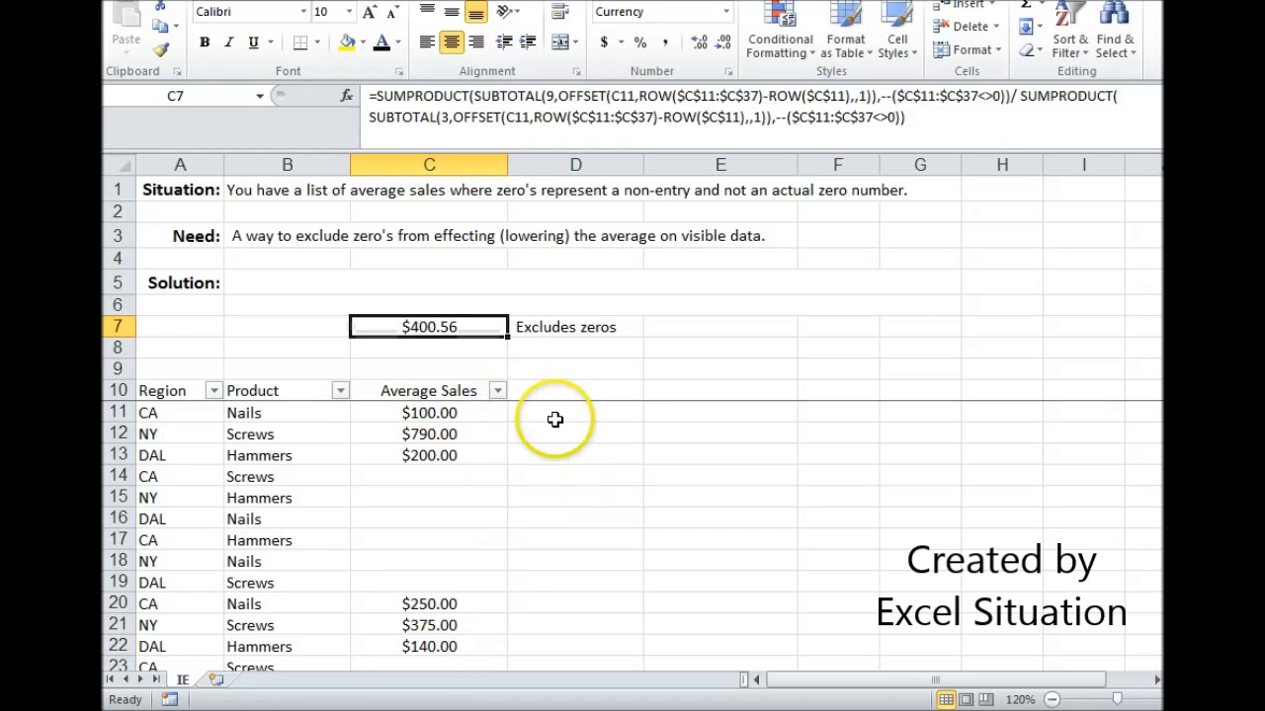
Filter Region to DAL only so the zero-skipping average reads $260.00
{"action": "left_click", "coordinate": [212, 390]}
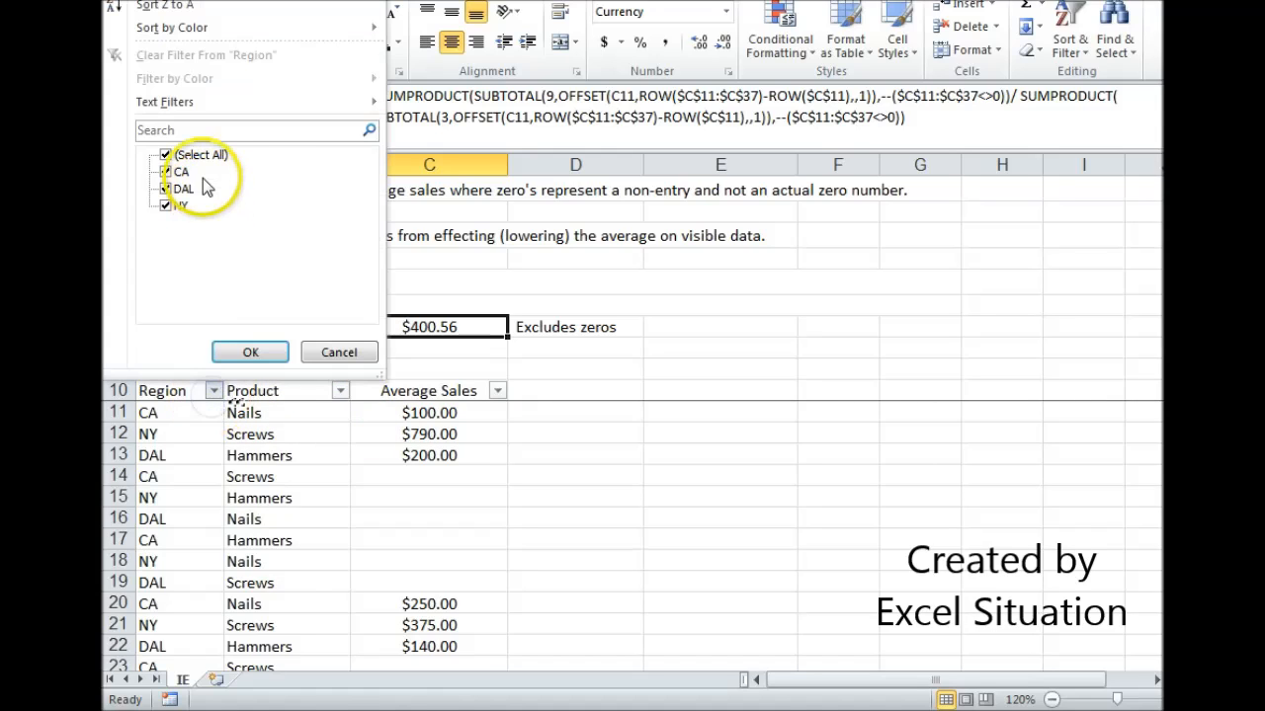
{"action": "left_click", "coordinate": [165, 154]}
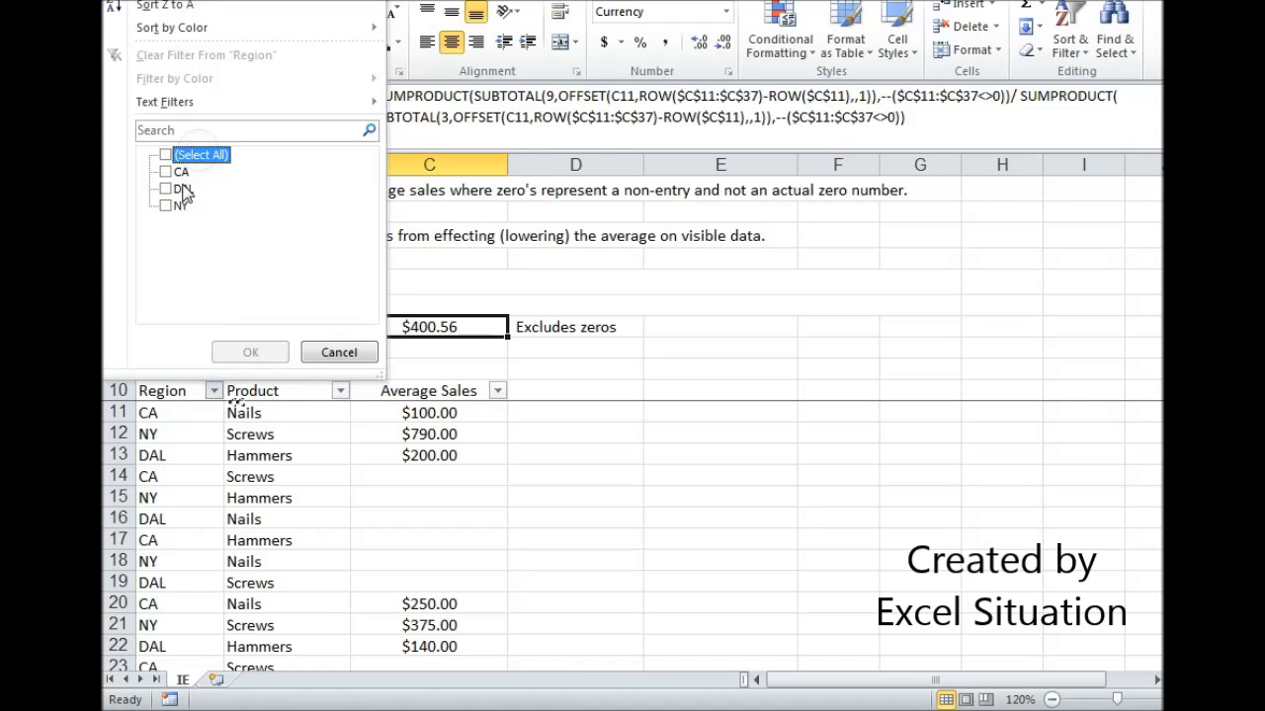
{"action": "left_click", "coordinate": [250, 351]}
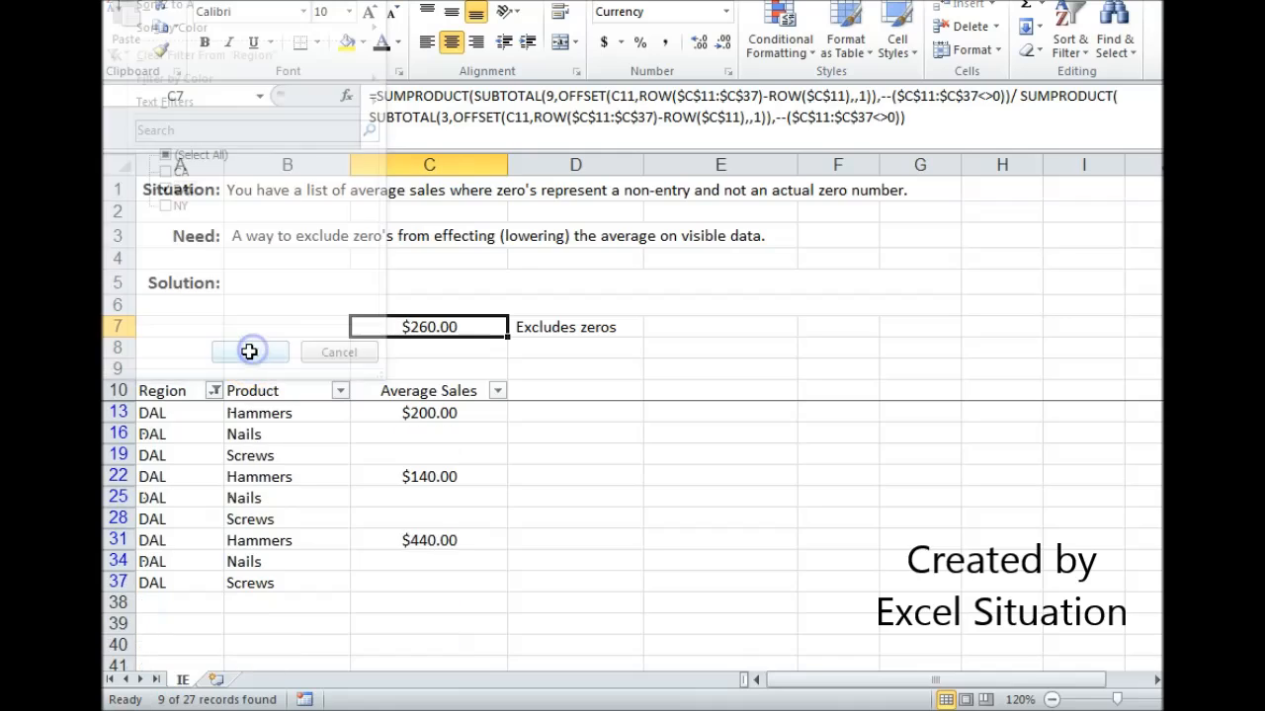
{"action": "left_click", "coordinate": [249, 352]}
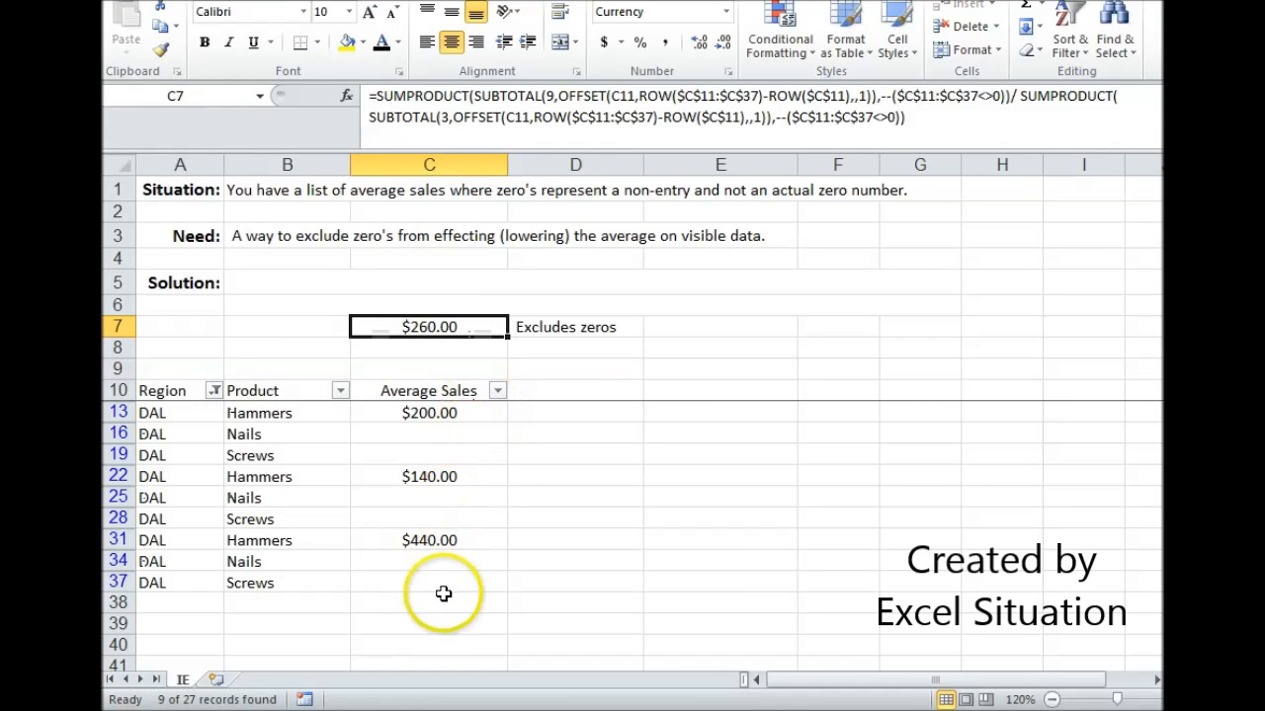
{"action": "mouse_move", "coordinate": [412, 583]}
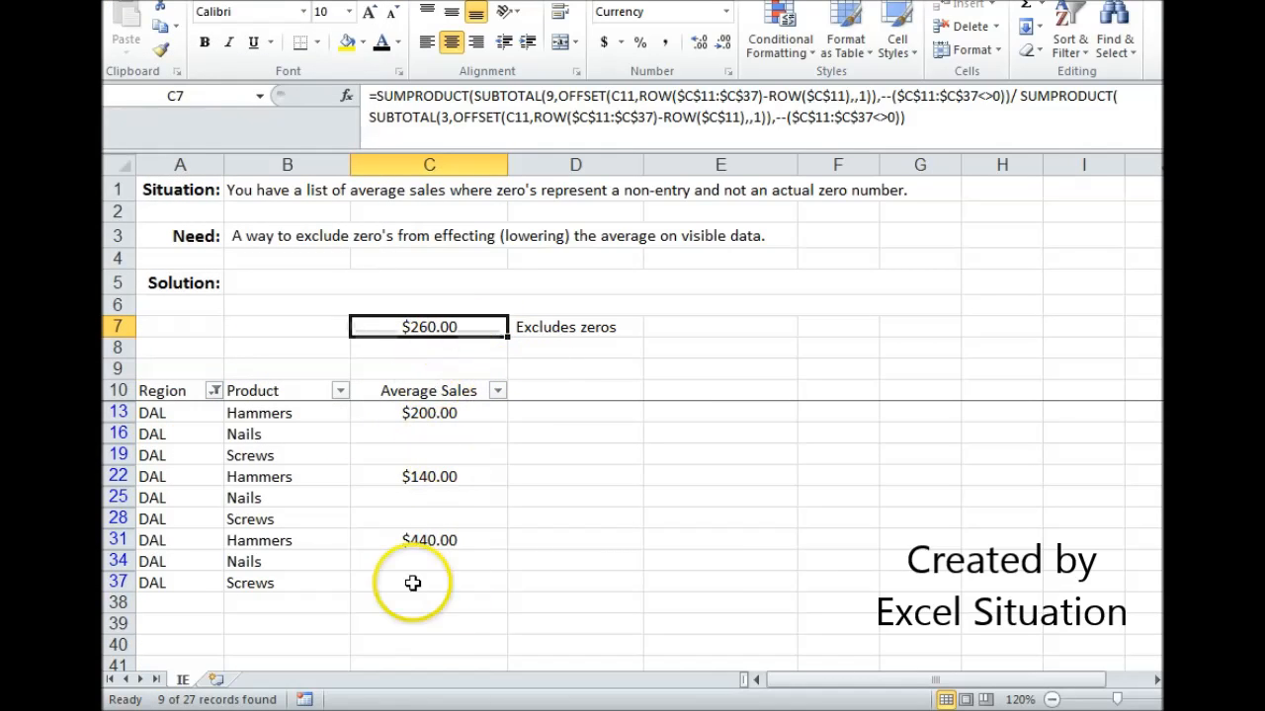
{"action": "mouse_move", "coordinate": [556, 319]}
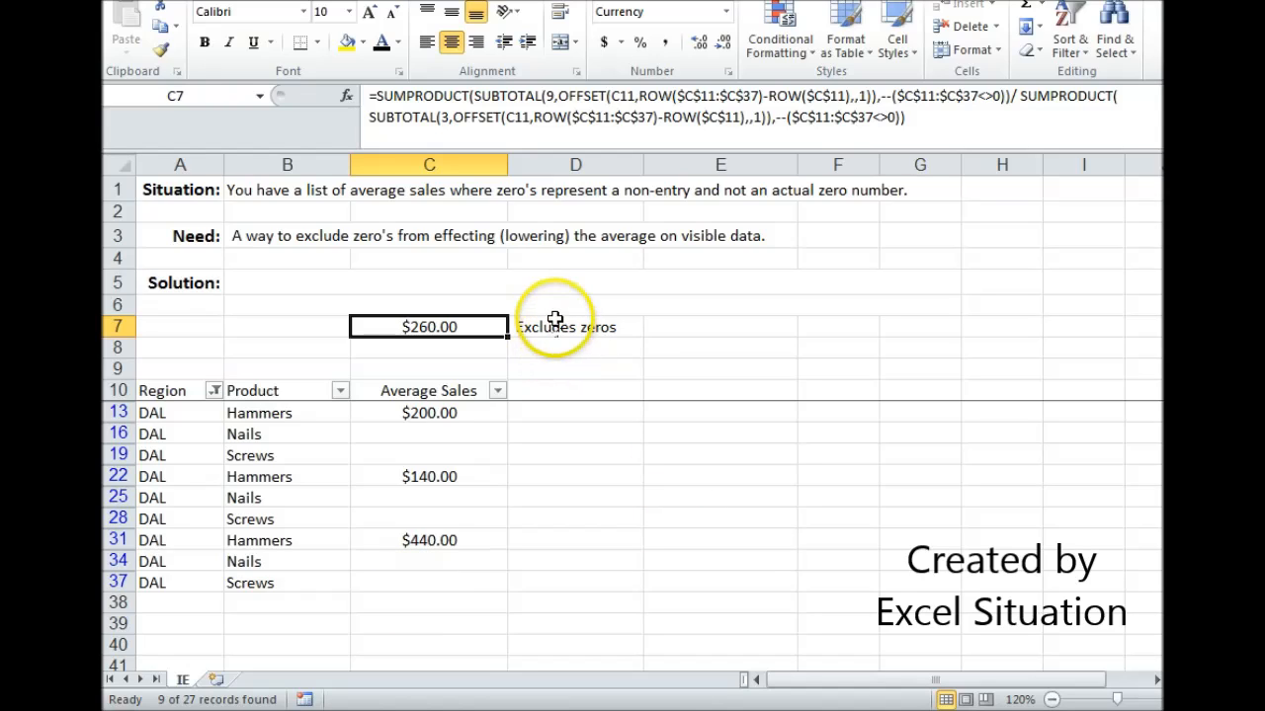
{"action": "mouse_move", "coordinate": [530, 331]}
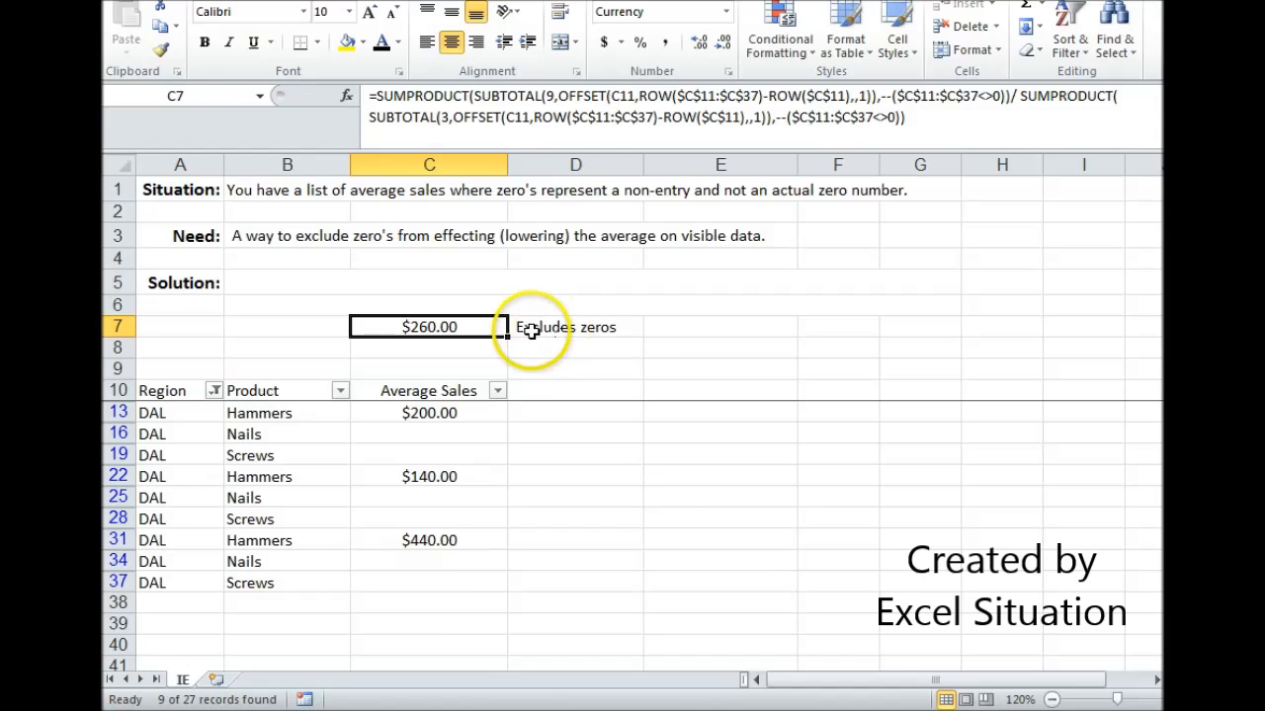
{"action": "mouse_move", "coordinate": [425, 534]}
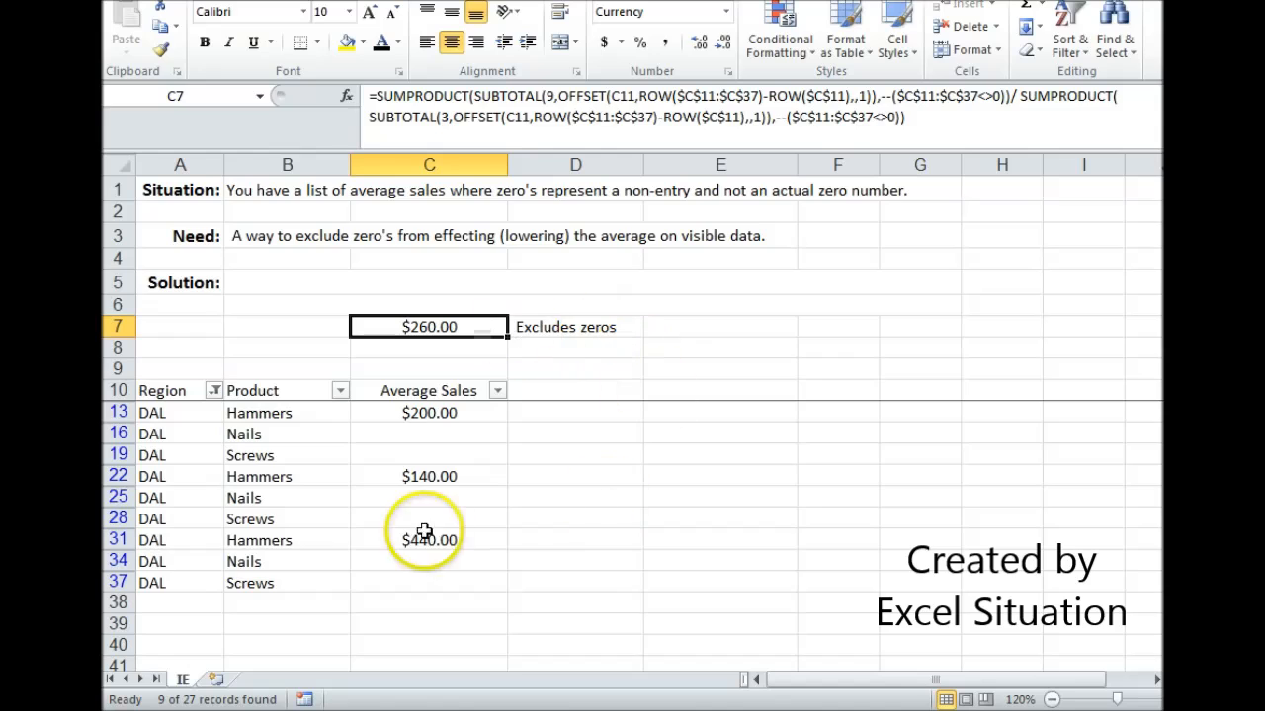
Place the SUMPRODUCT/SUBTOTAL/OFFSET formula as text in the Solution row
{"action": "left_click", "coordinate": [287, 282]}
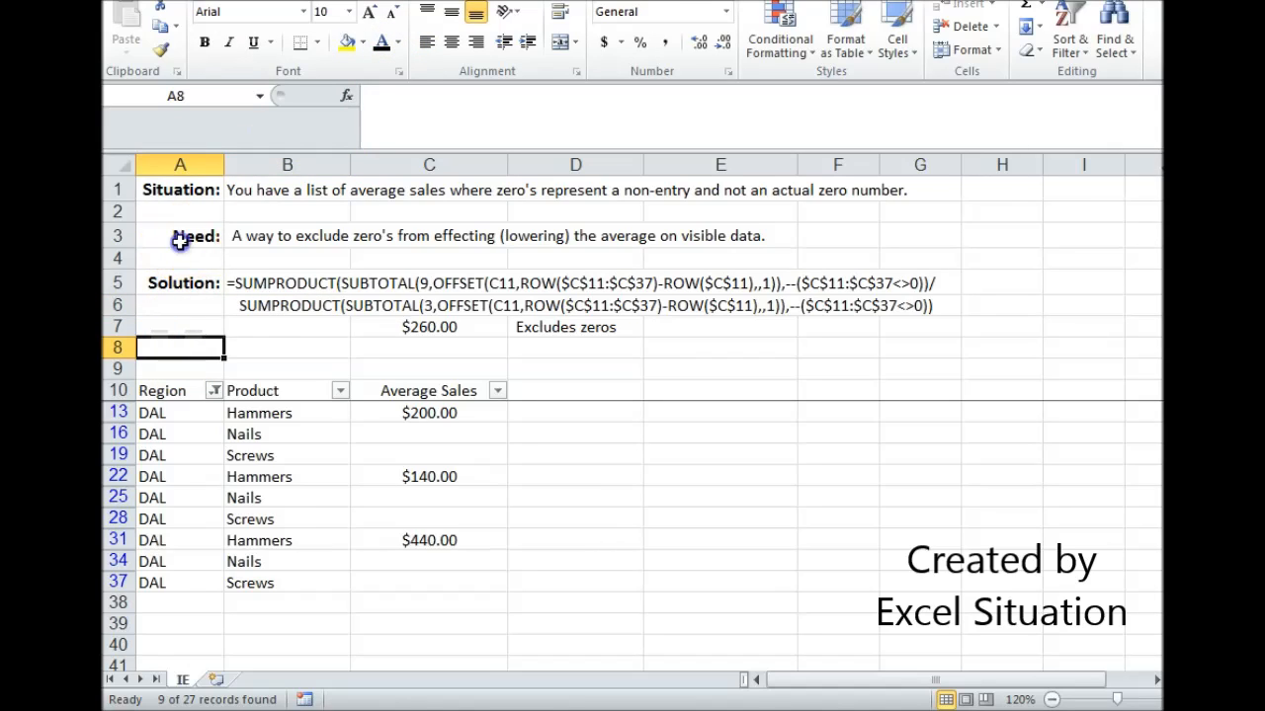
{"action": "left_click", "coordinate": [180, 235]}
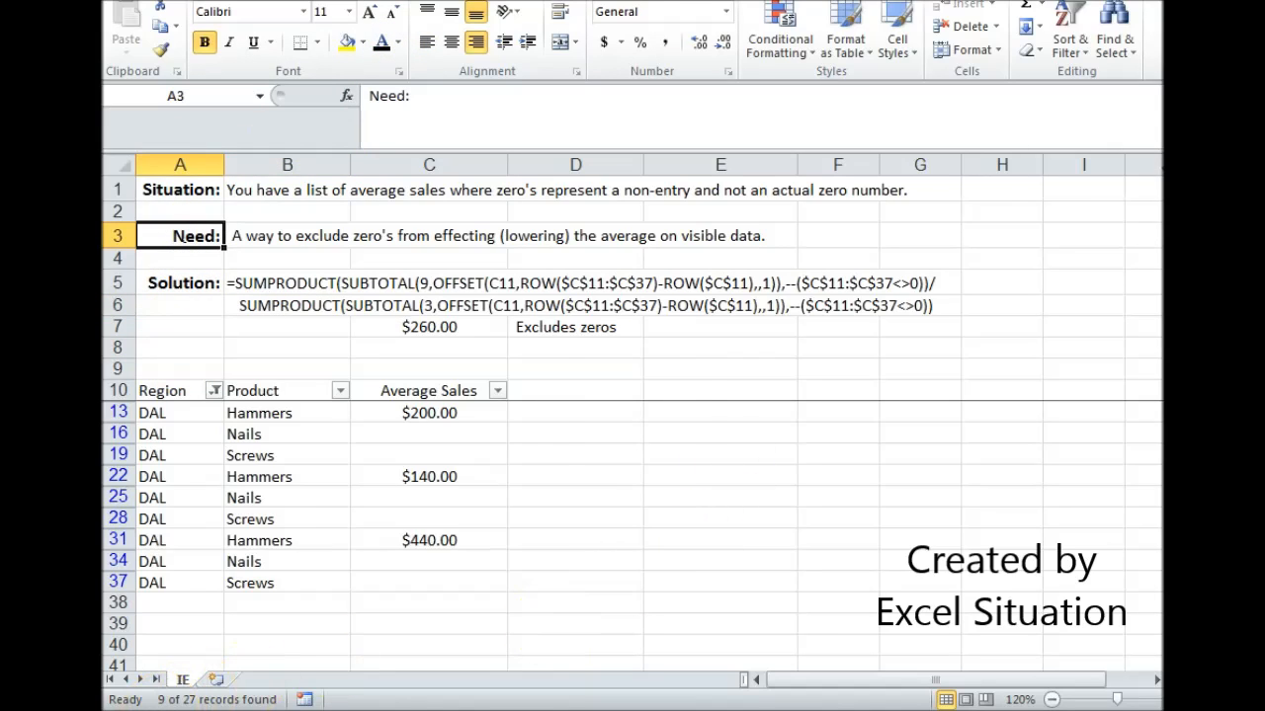